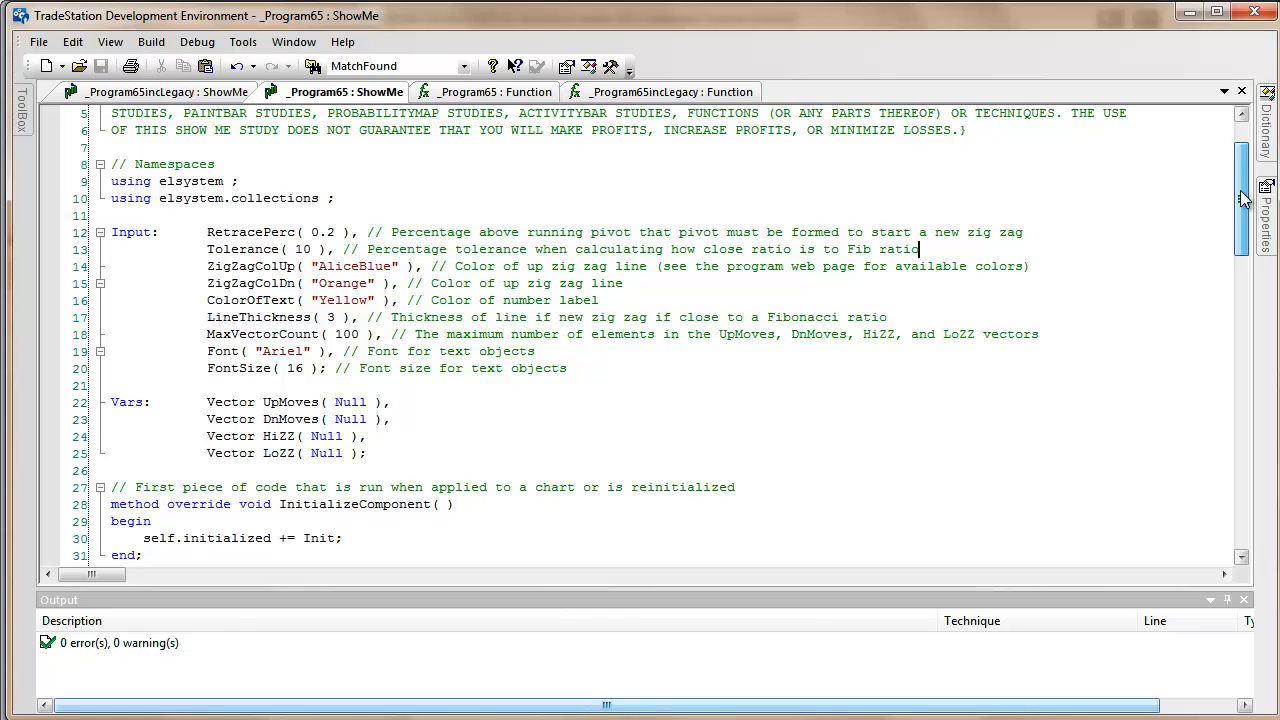
# Review the code and the YM tick chart before editing the last-bar Print statement
pyautogui.scroll(-3)
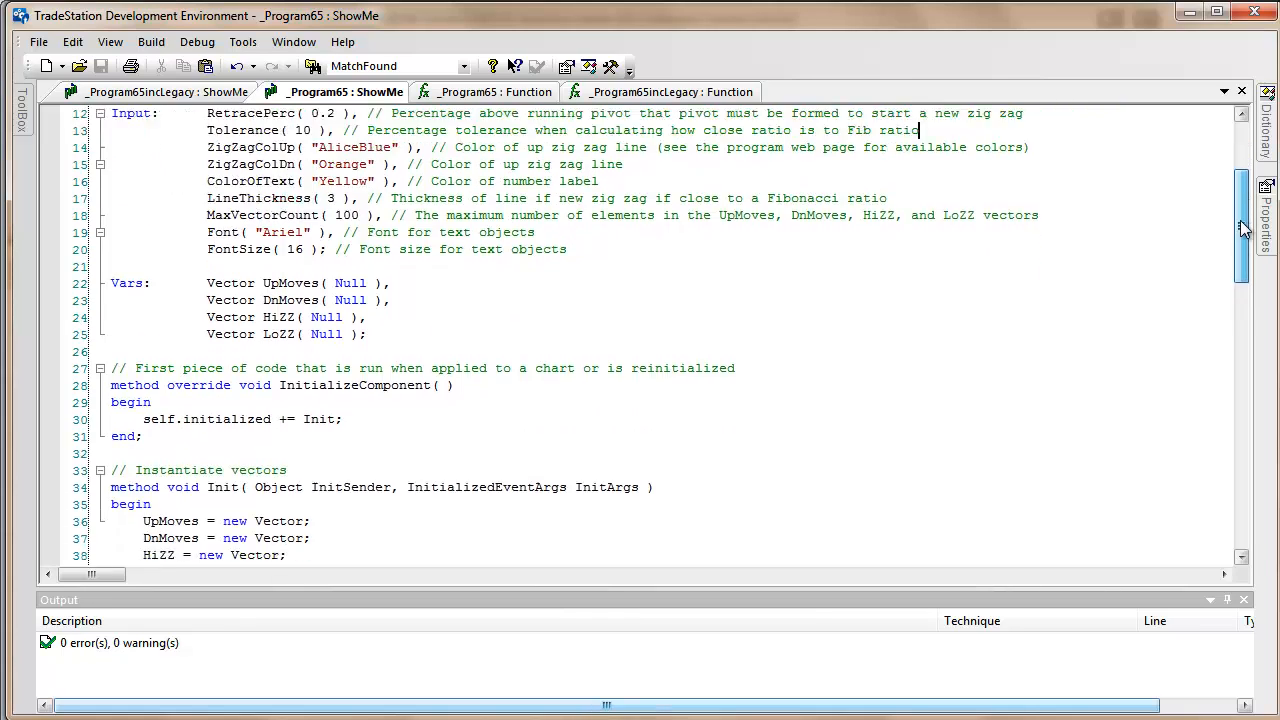
pyautogui.scroll(-3)
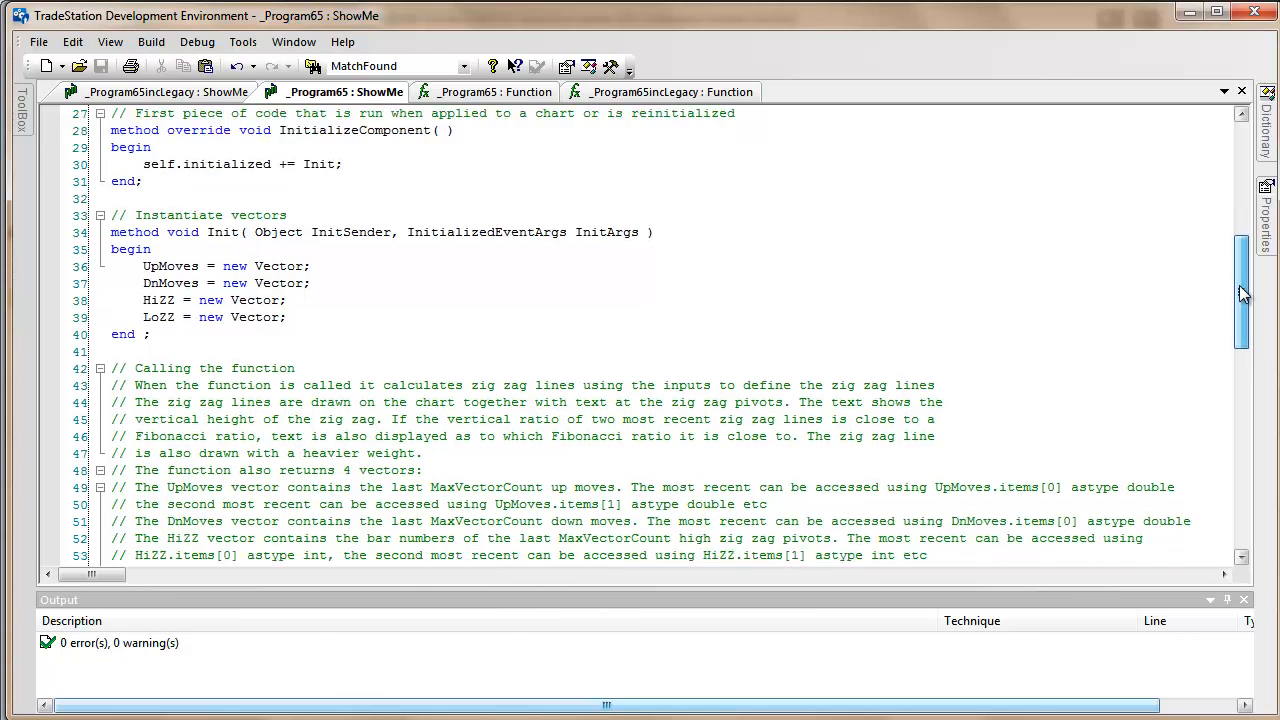
pyautogui.scroll(-3)
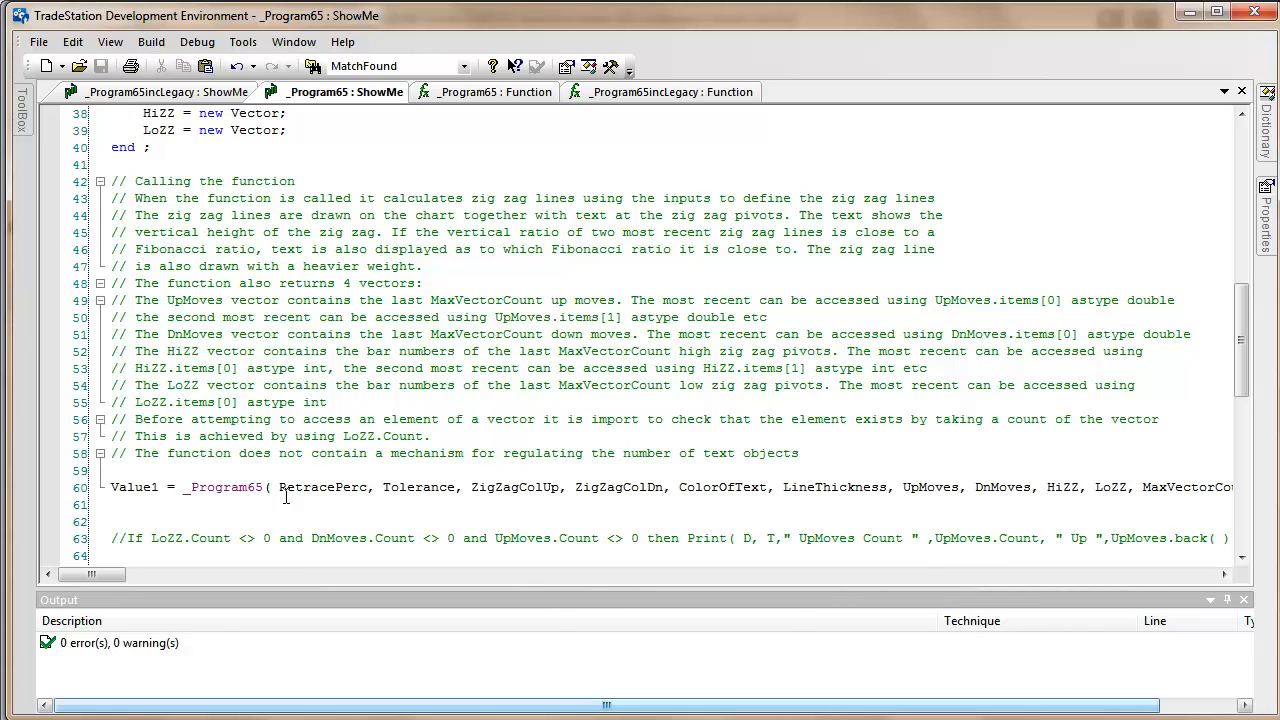
pyautogui.moveTo(1216, 316)
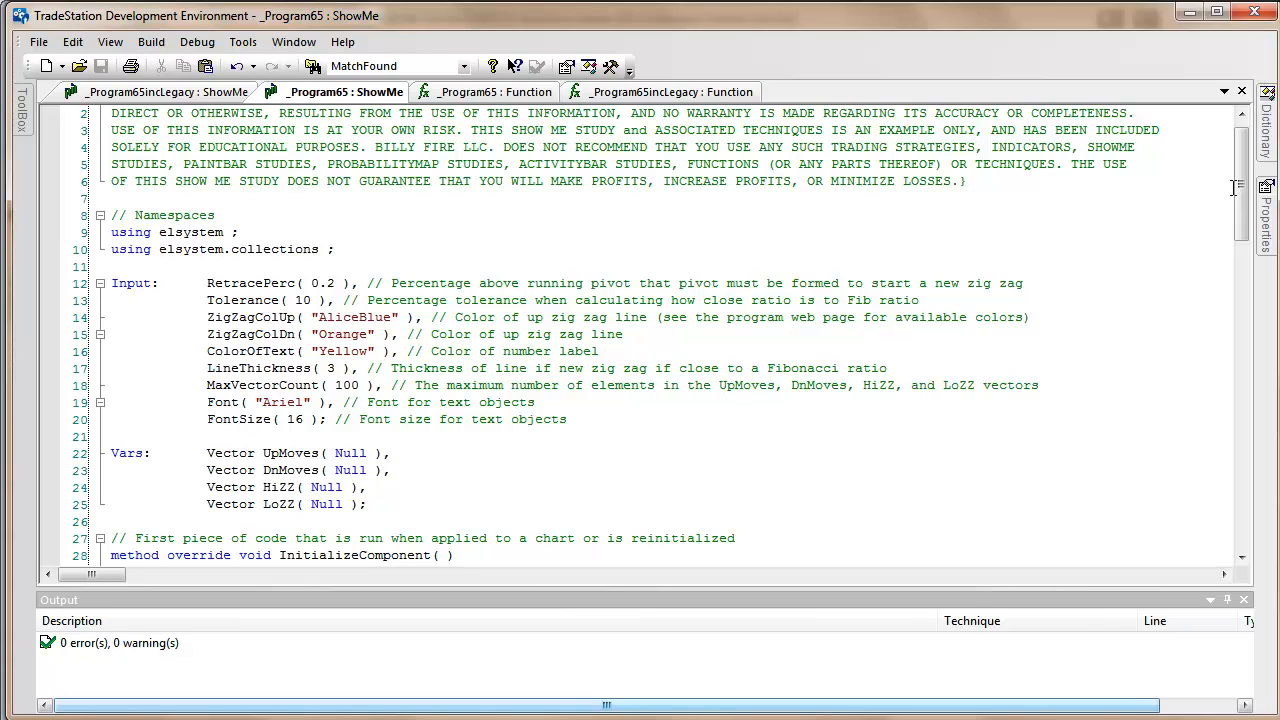
pyautogui.click(916, 300)
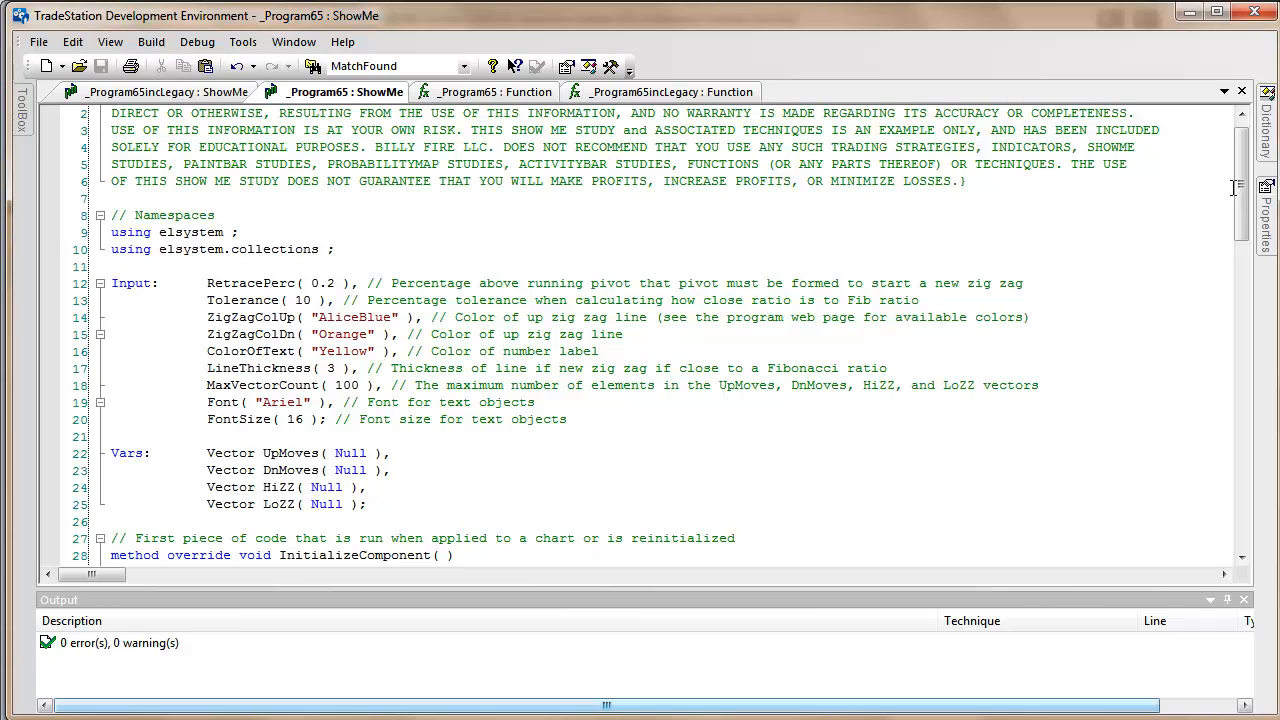
pyautogui.scroll(-3)
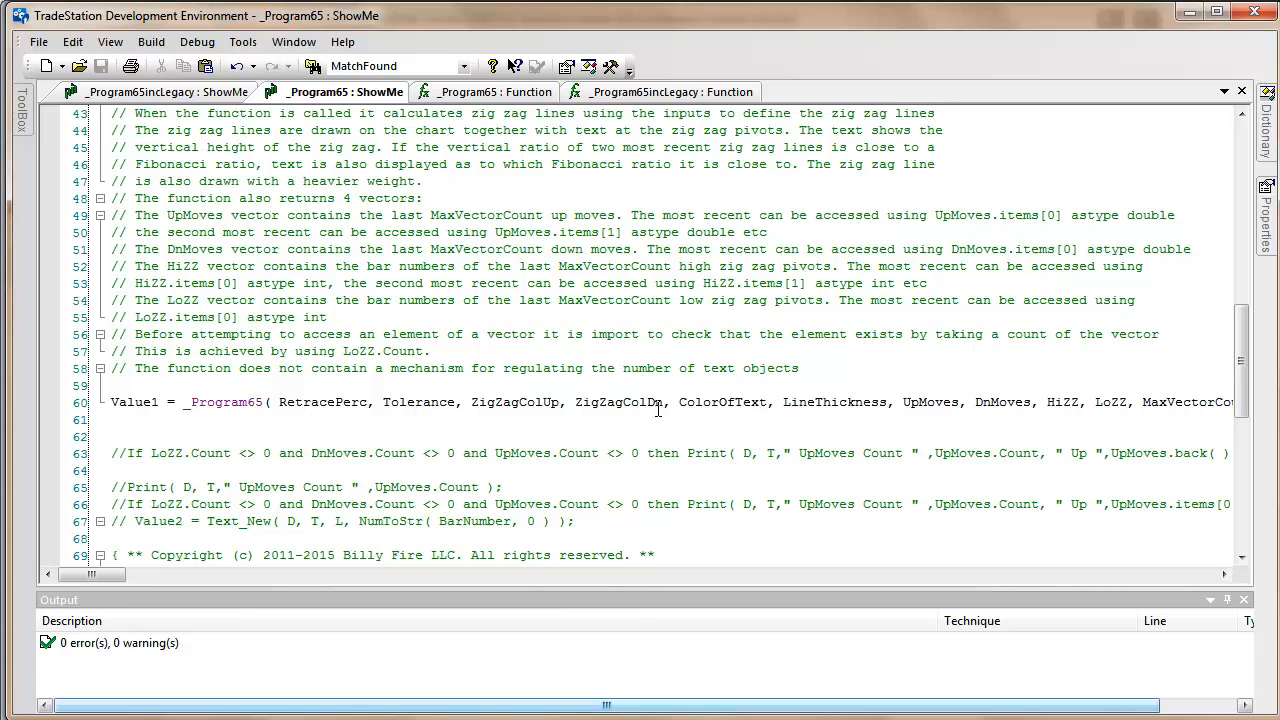
pyautogui.moveTo(544, 412)
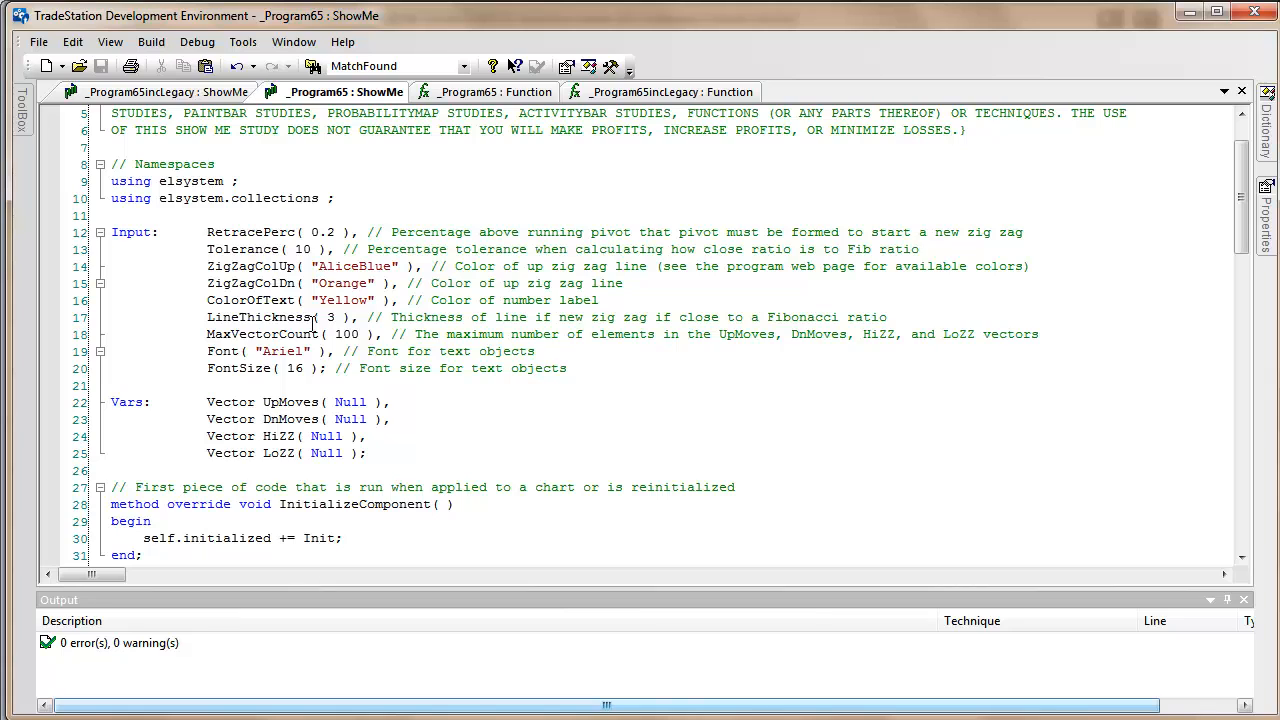
pyautogui.click(918, 248)
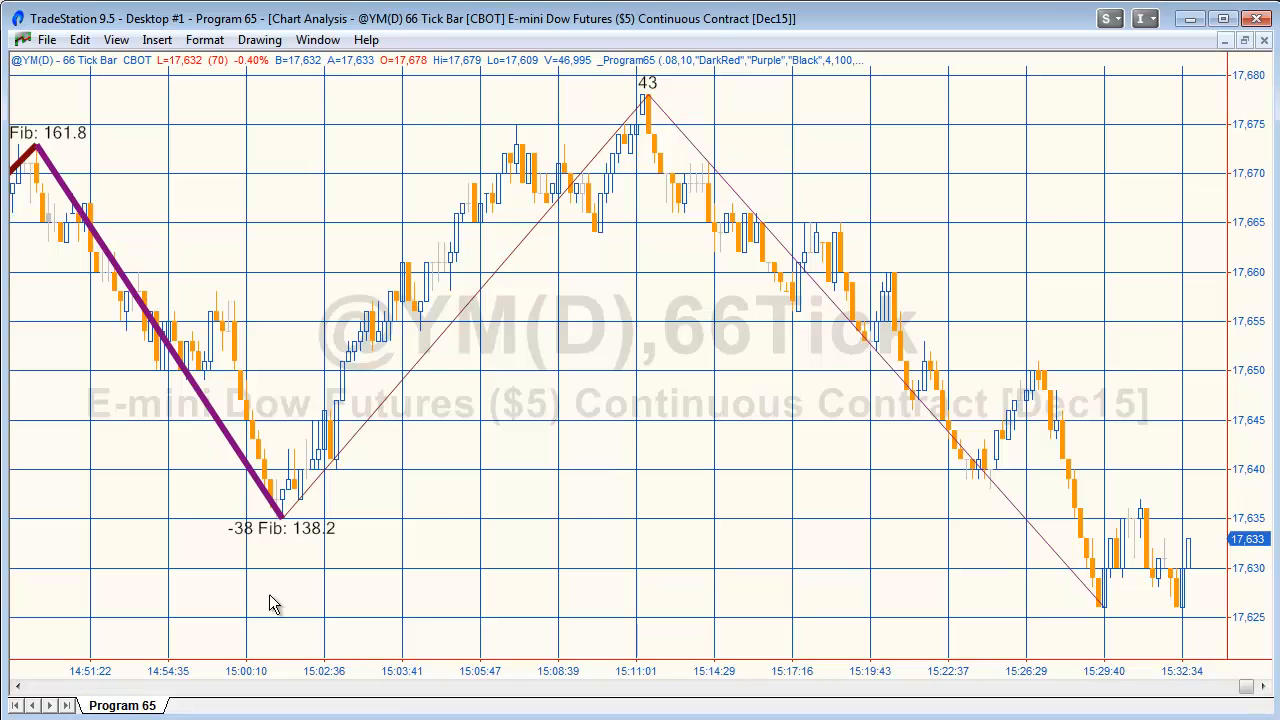
pyautogui.moveTo(290, 538)
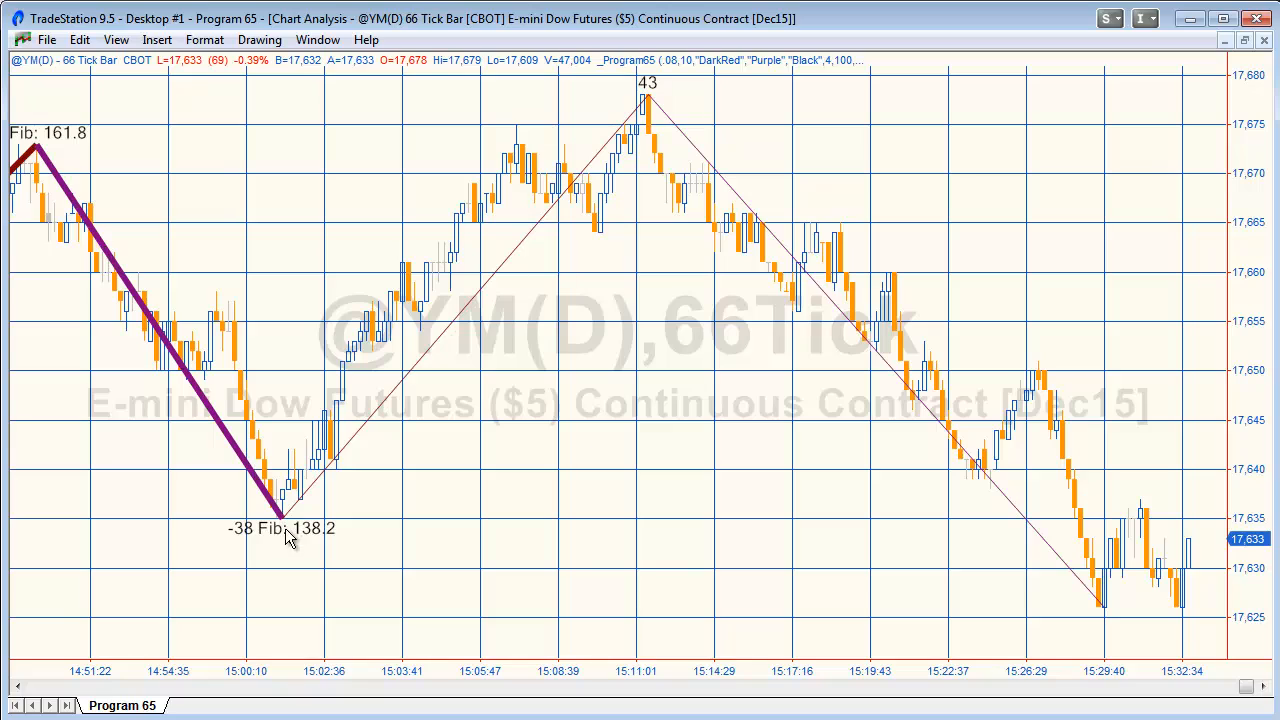
pyautogui.moveTo(344, 548)
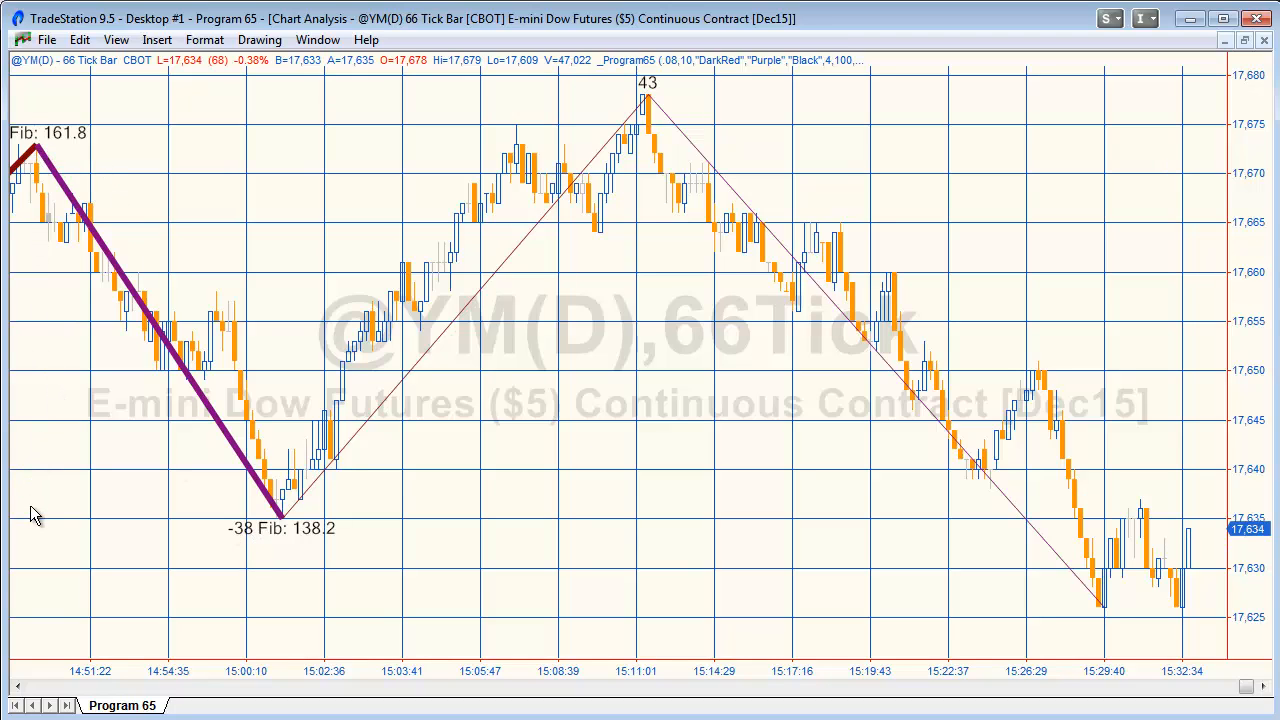
pyautogui.moveTo(338, 518)
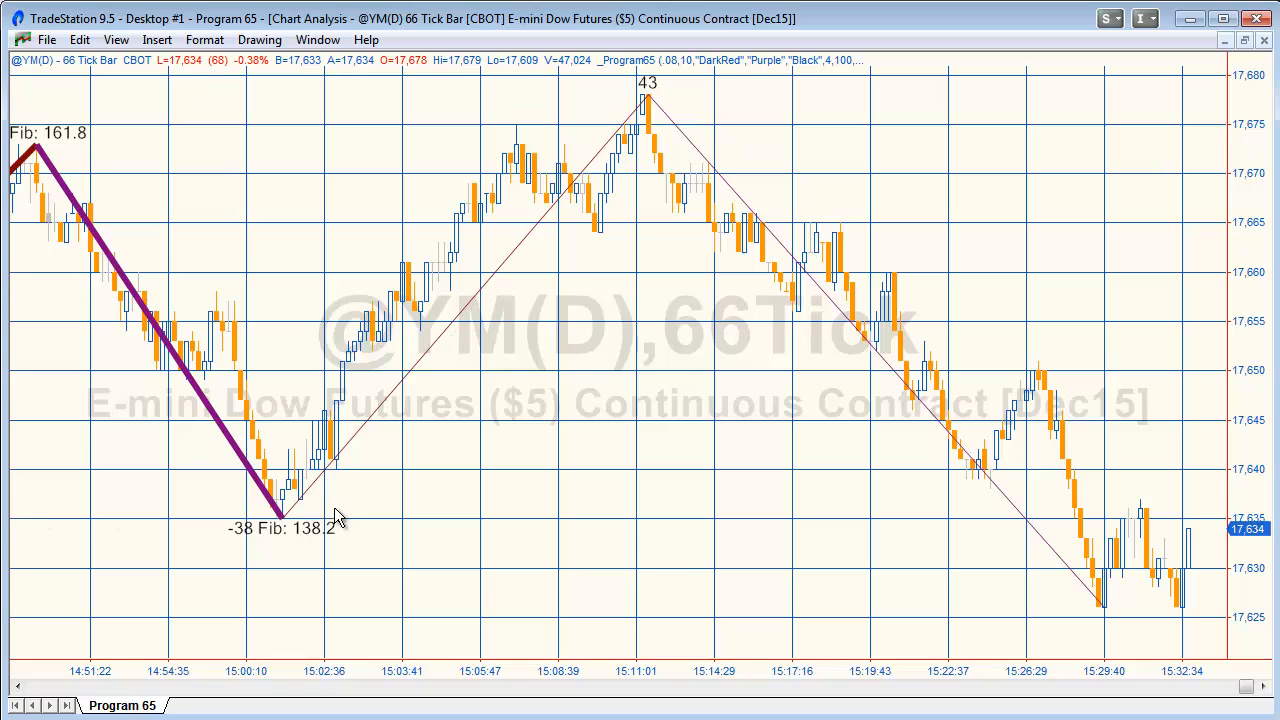
pyautogui.moveTo(584, 176)
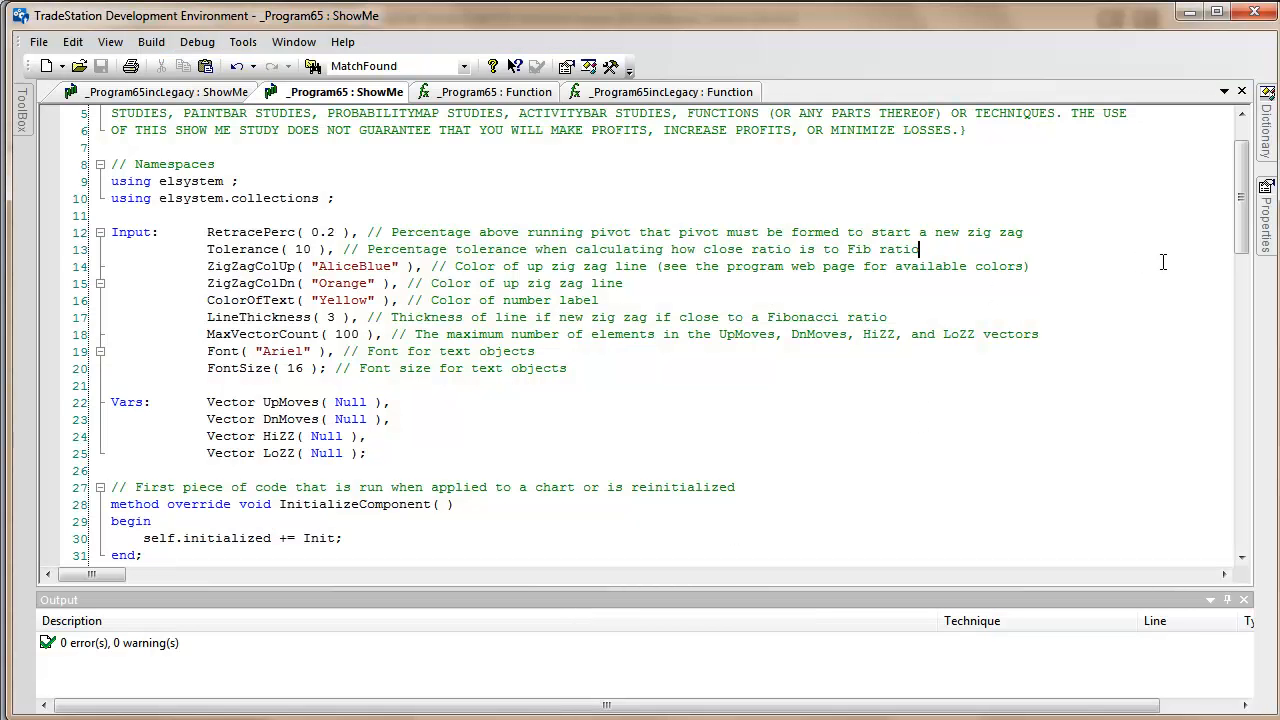
pyautogui.scroll(-3)
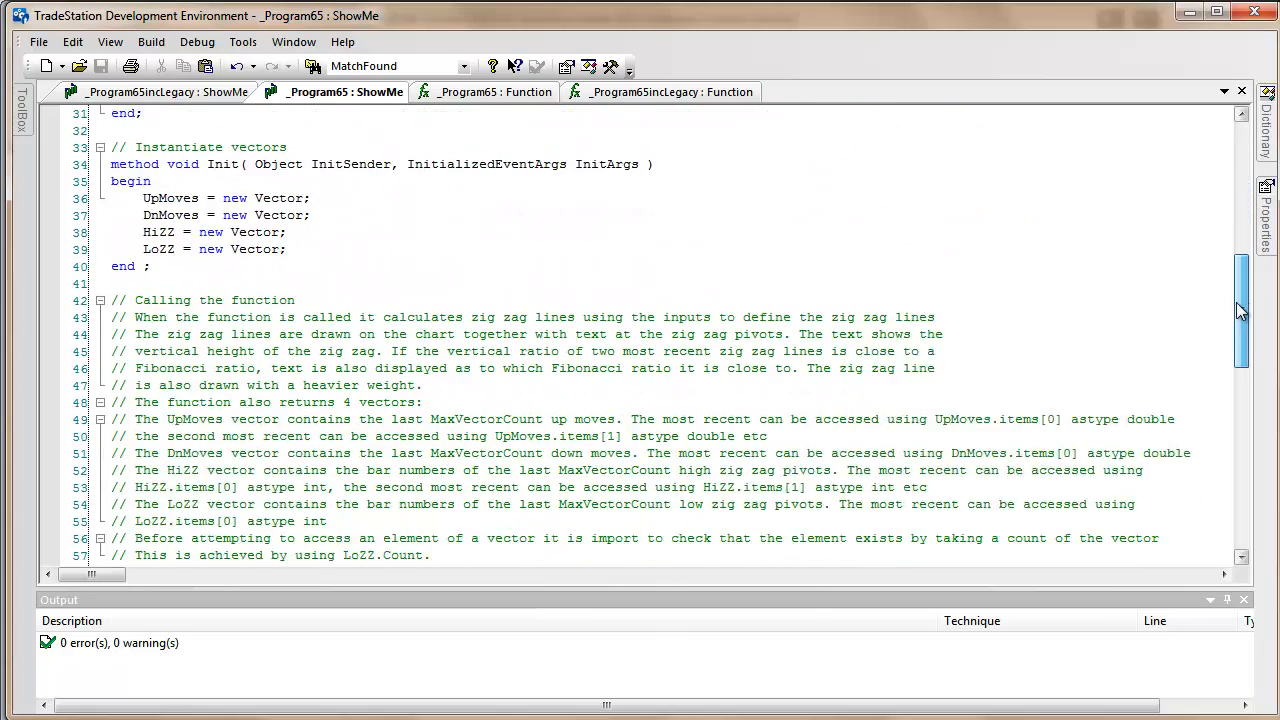
pyautogui.scroll(-3)
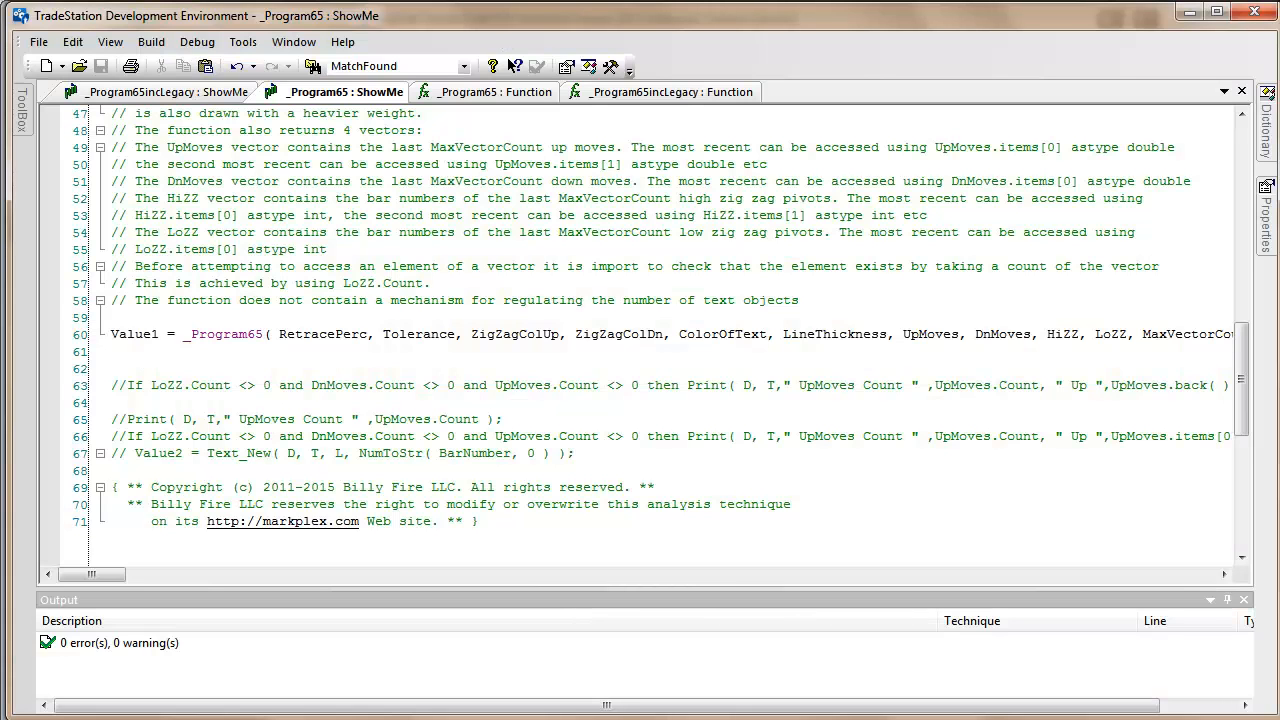
# Write the Print statement outputting UpMoves.Items[0], [1] and [2] separated by spaces, closed with ');'
pyautogui.write('Print')
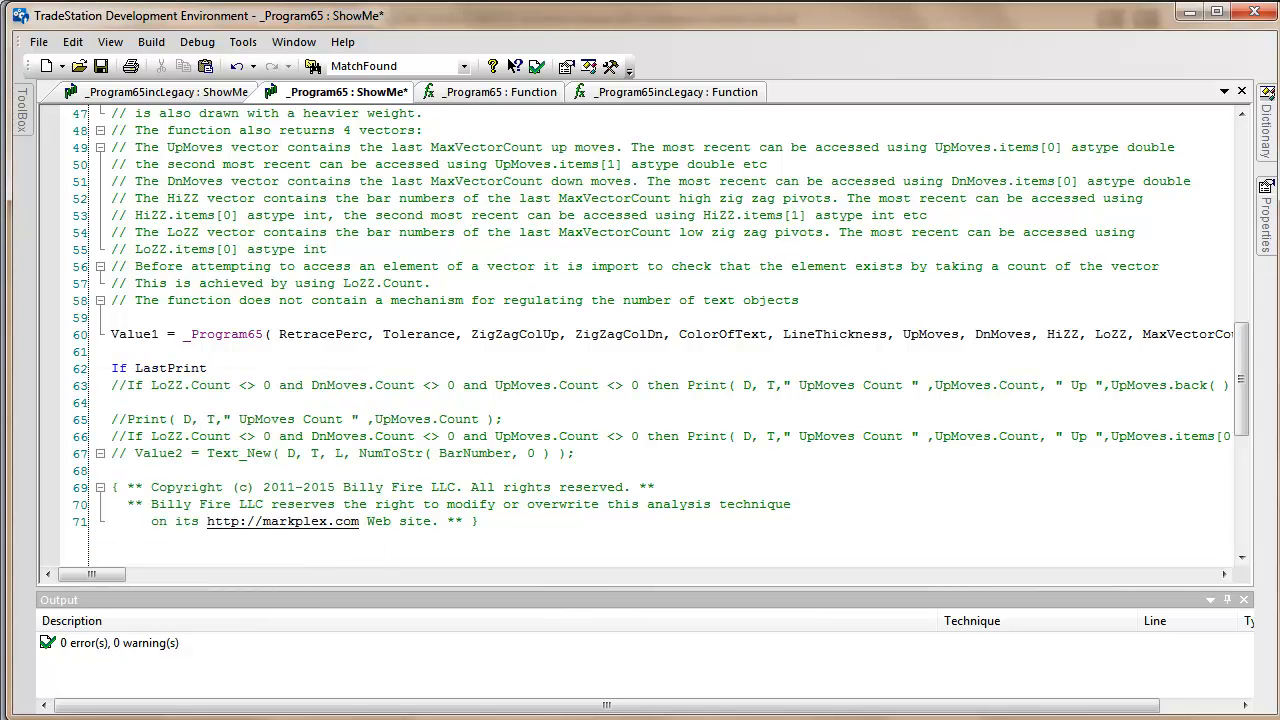
pyautogui.write('Bar')
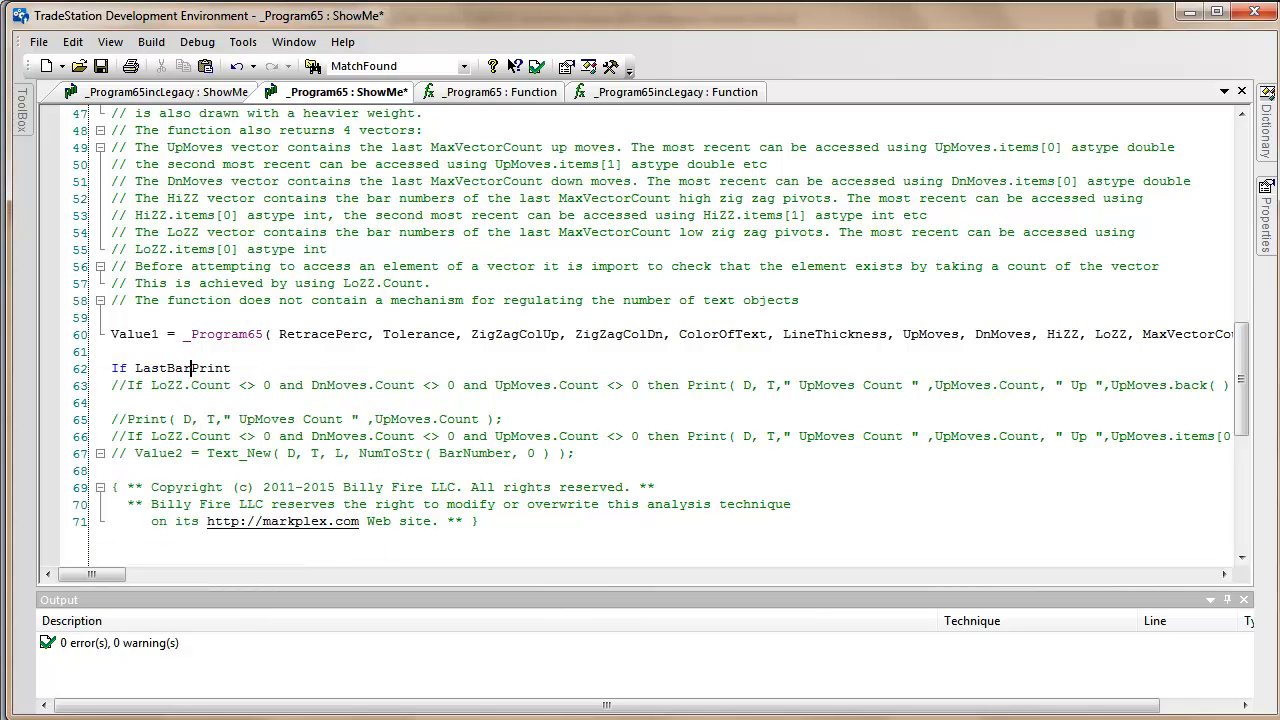
pyautogui.write('onChart then')
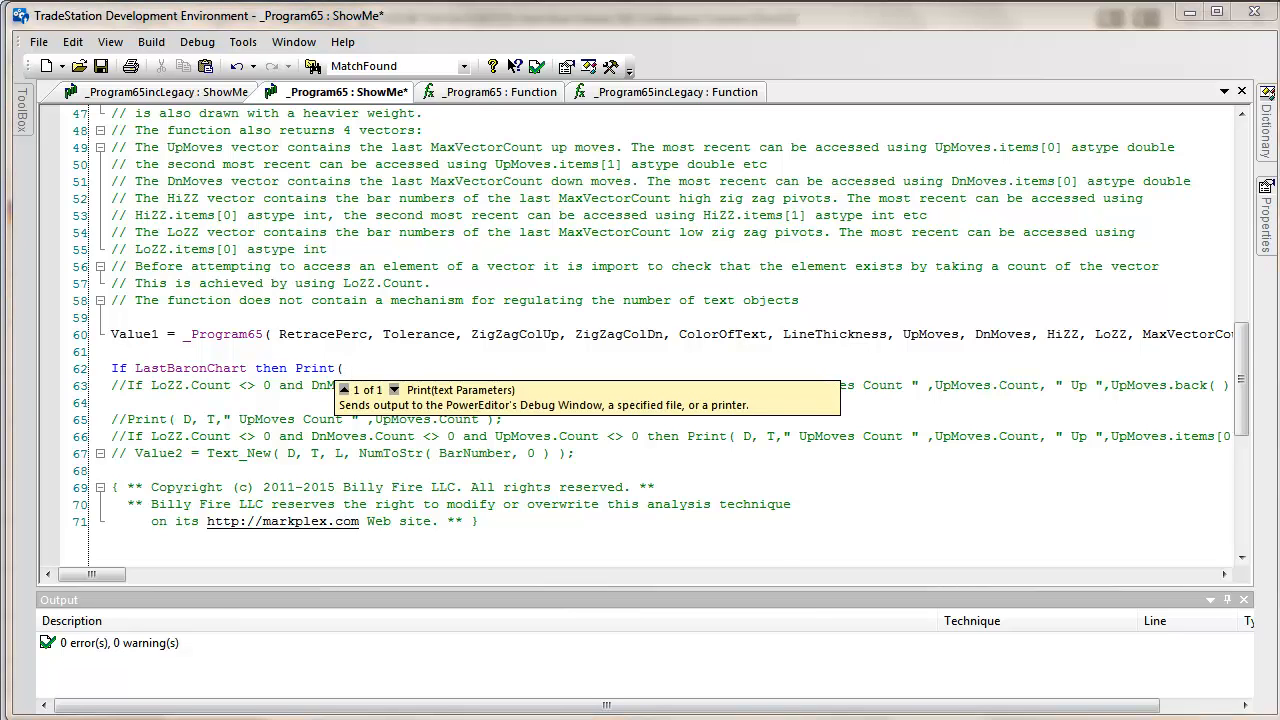
pyautogui.doubleClick(928, 334)
pyautogui.write(' UpMoves.')
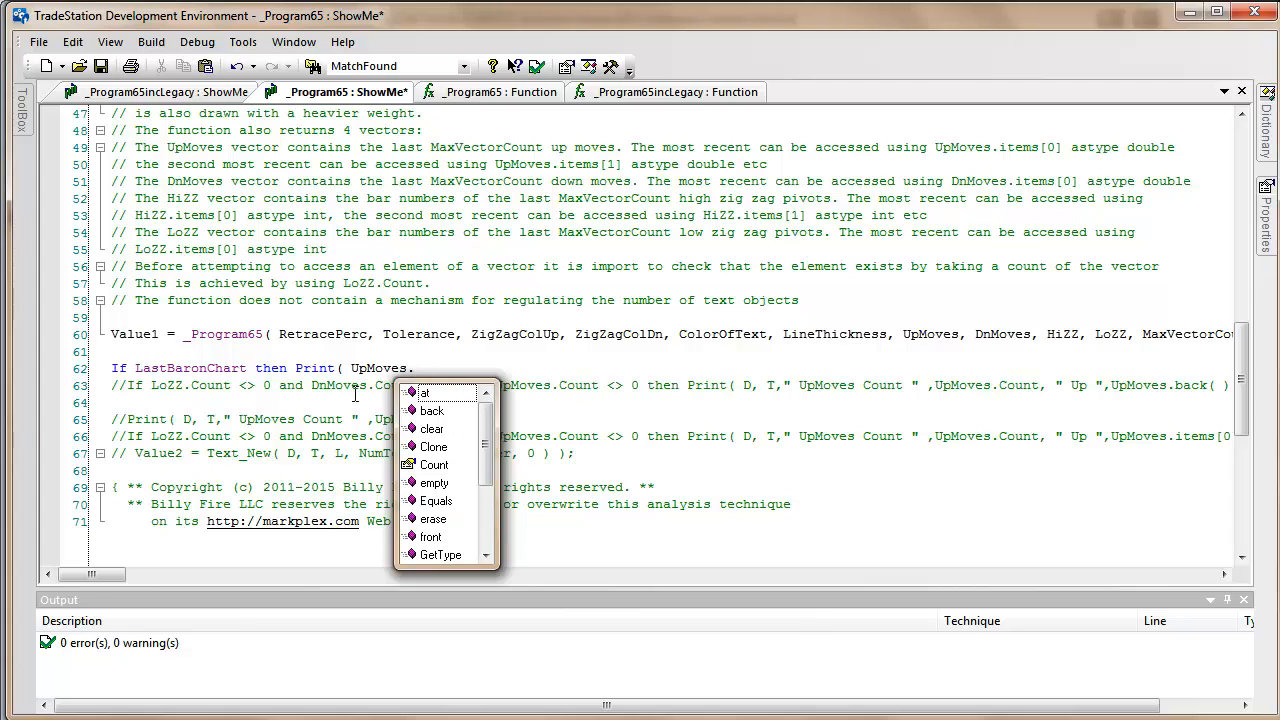
pyautogui.scroll(-3)
pyautogui.write('Items')
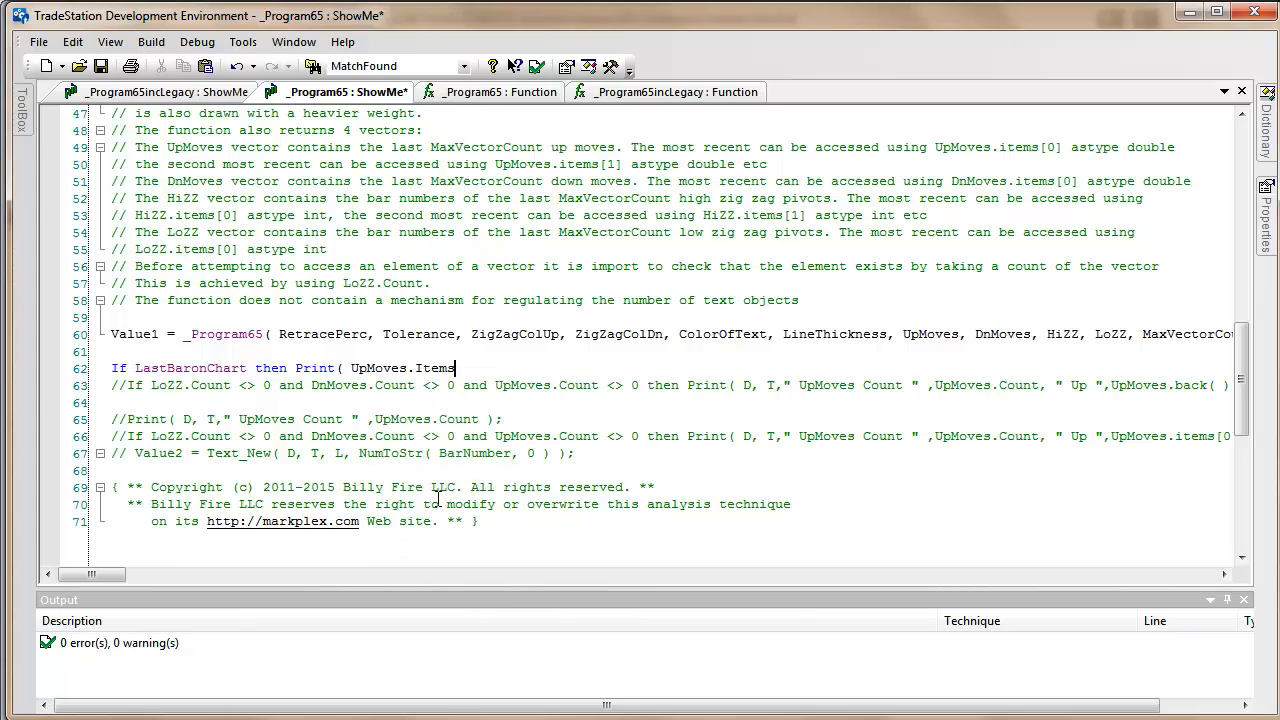
pyautogui.write('[')
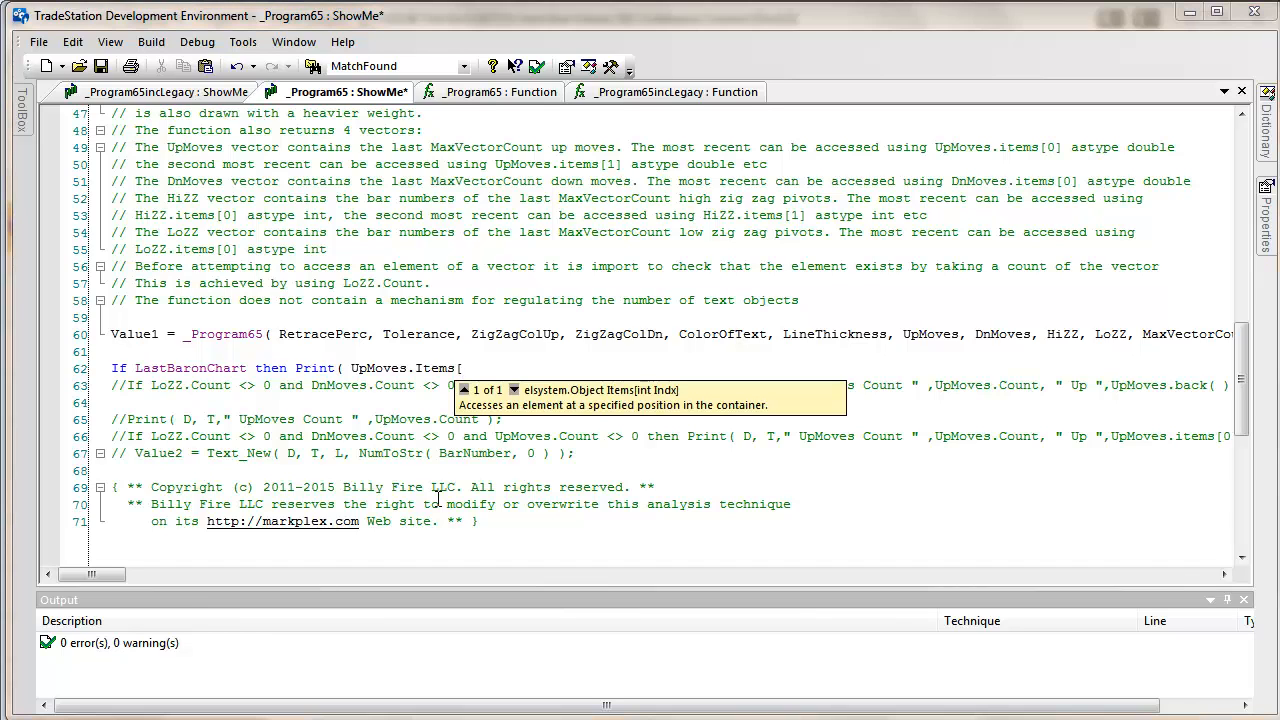
pyautogui.write('0]')
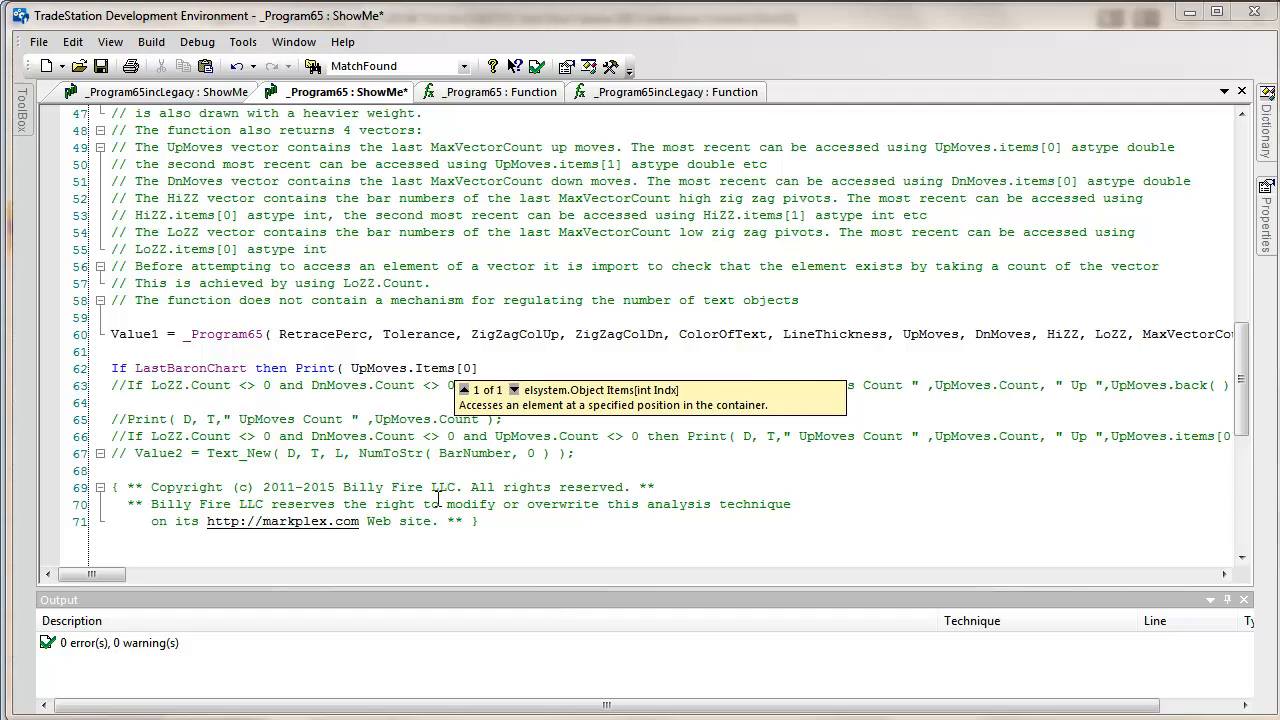
pyautogui.write(',"')
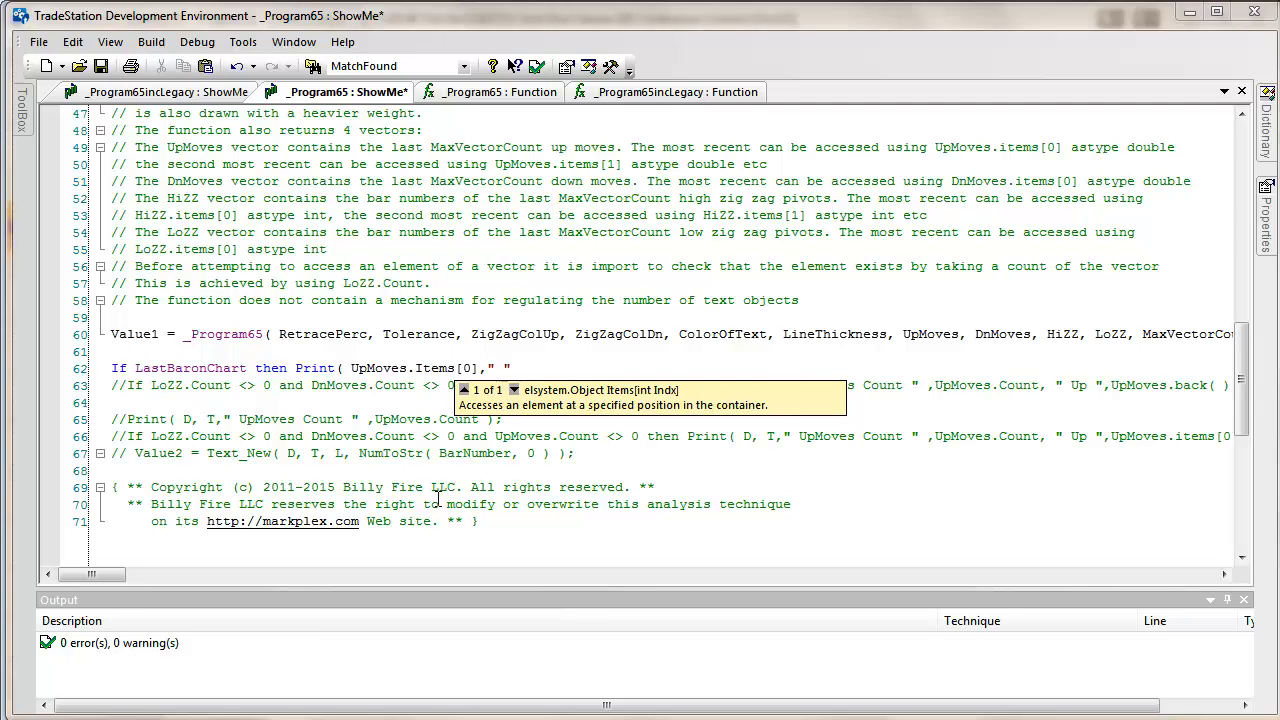
pyautogui.write(',')
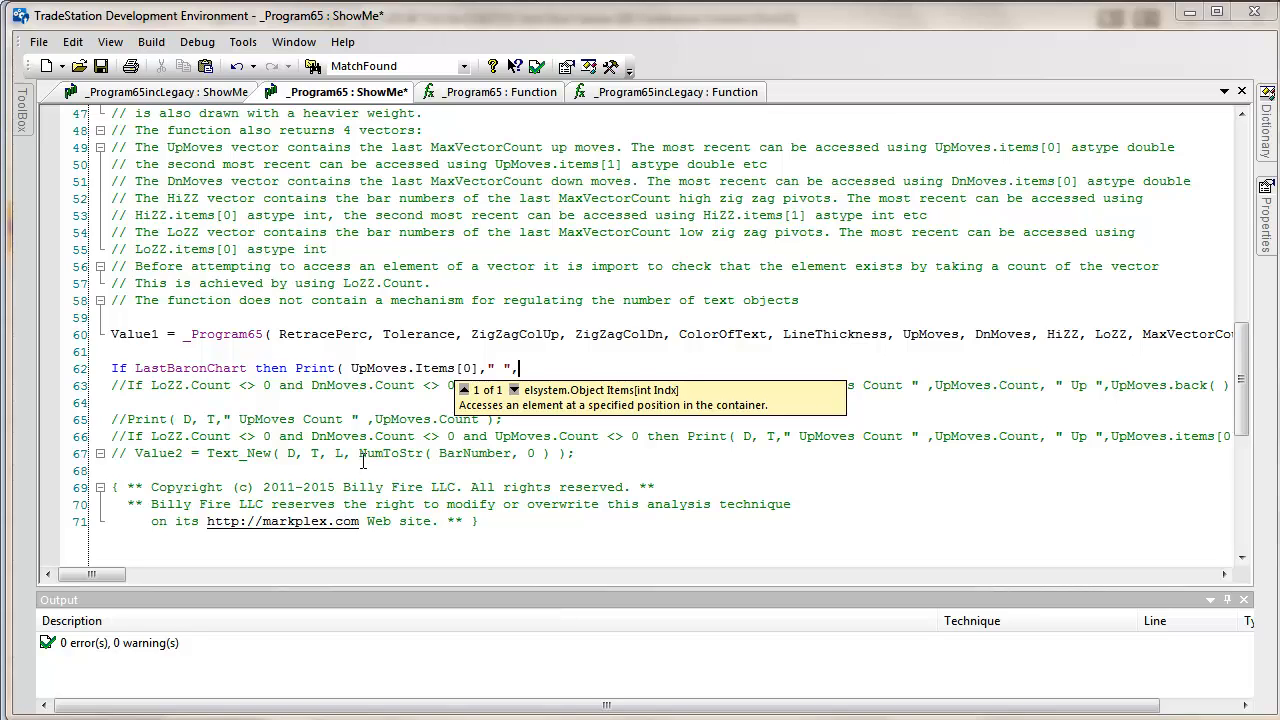
pyautogui.doubleClick(410, 368)
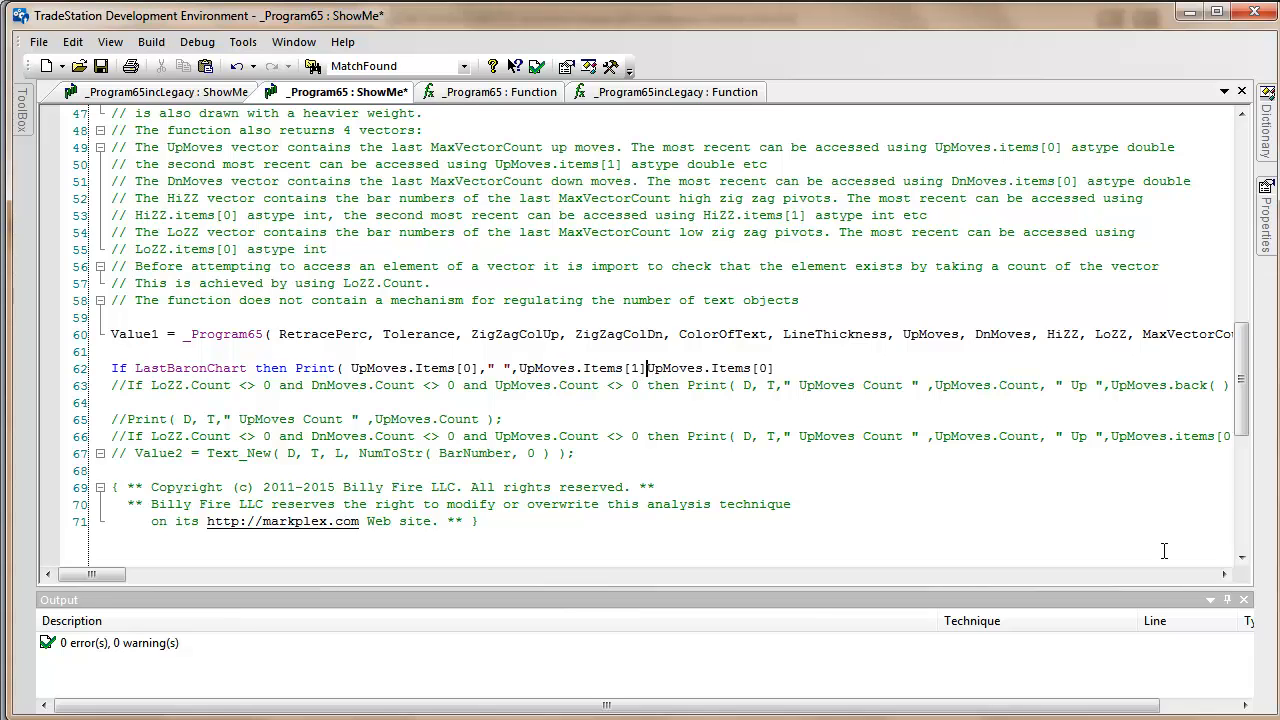
pyautogui.write('," ",')
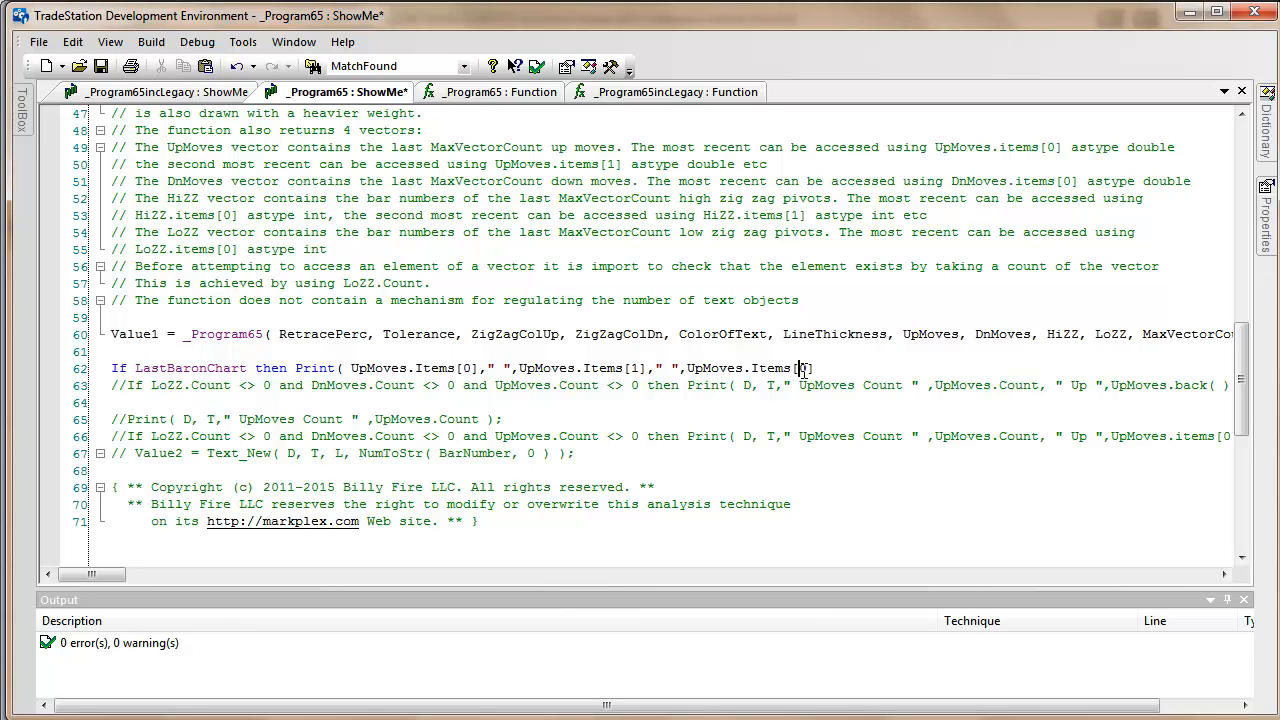
pyautogui.write('2]')
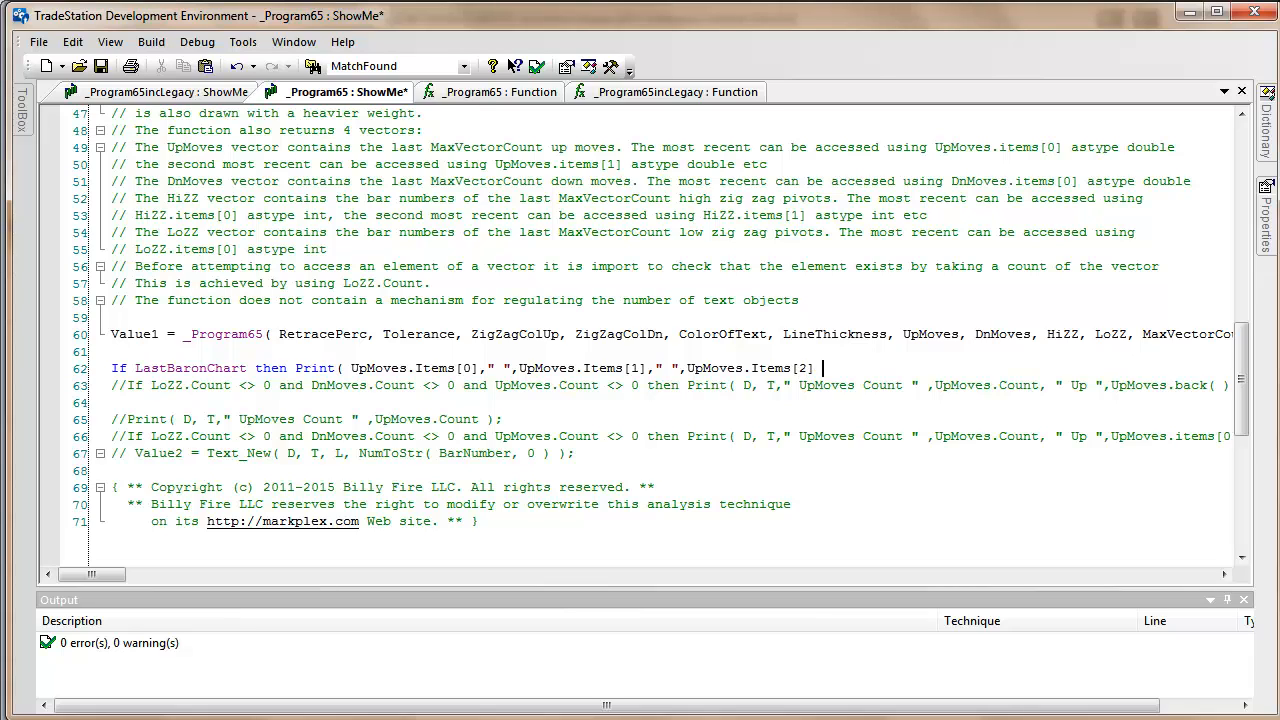
pyautogui.write(');')
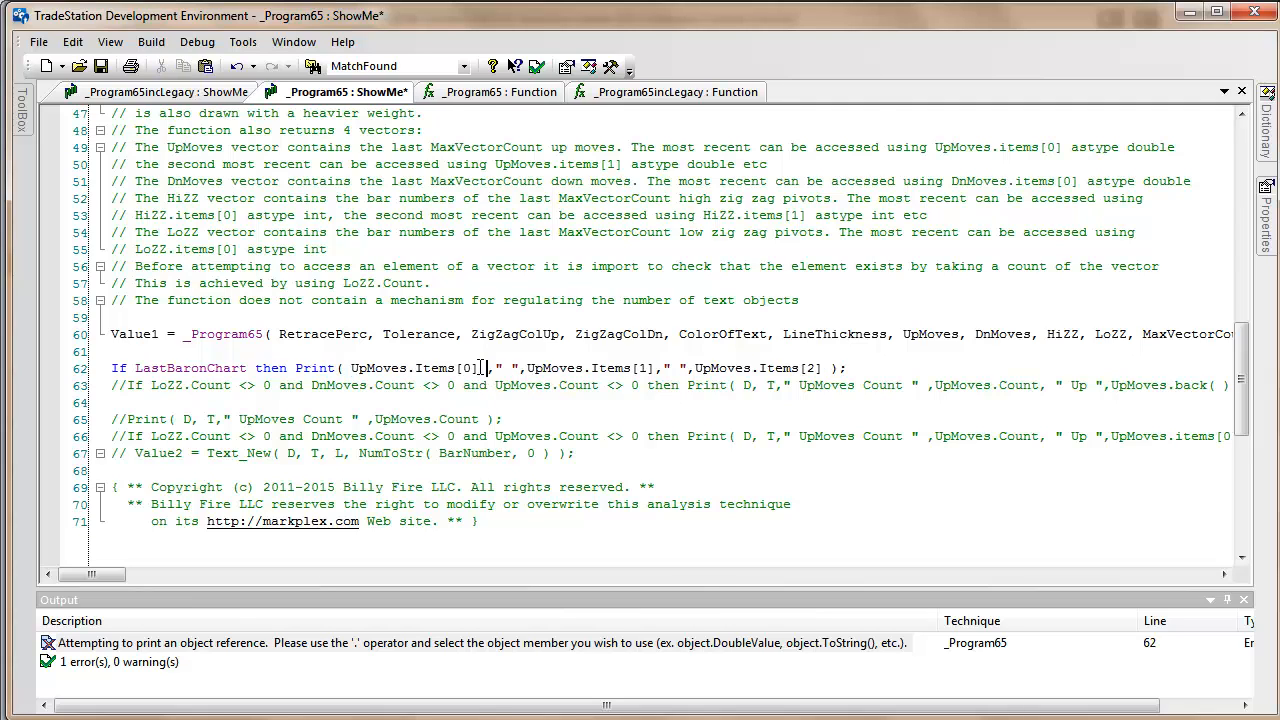
# Add 'astype' after UpMoves.Items[0] to begin converting the printed item to a double
pyautogui.write('astype')
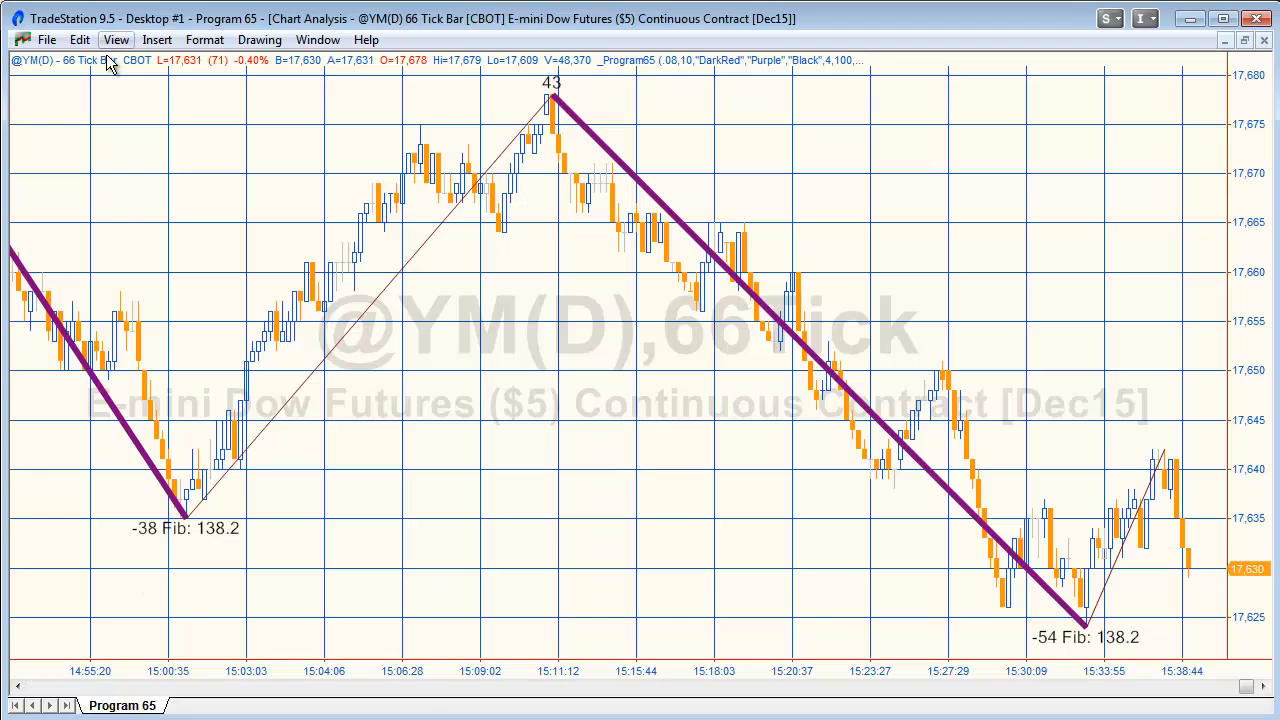
pyautogui.click(116, 40)
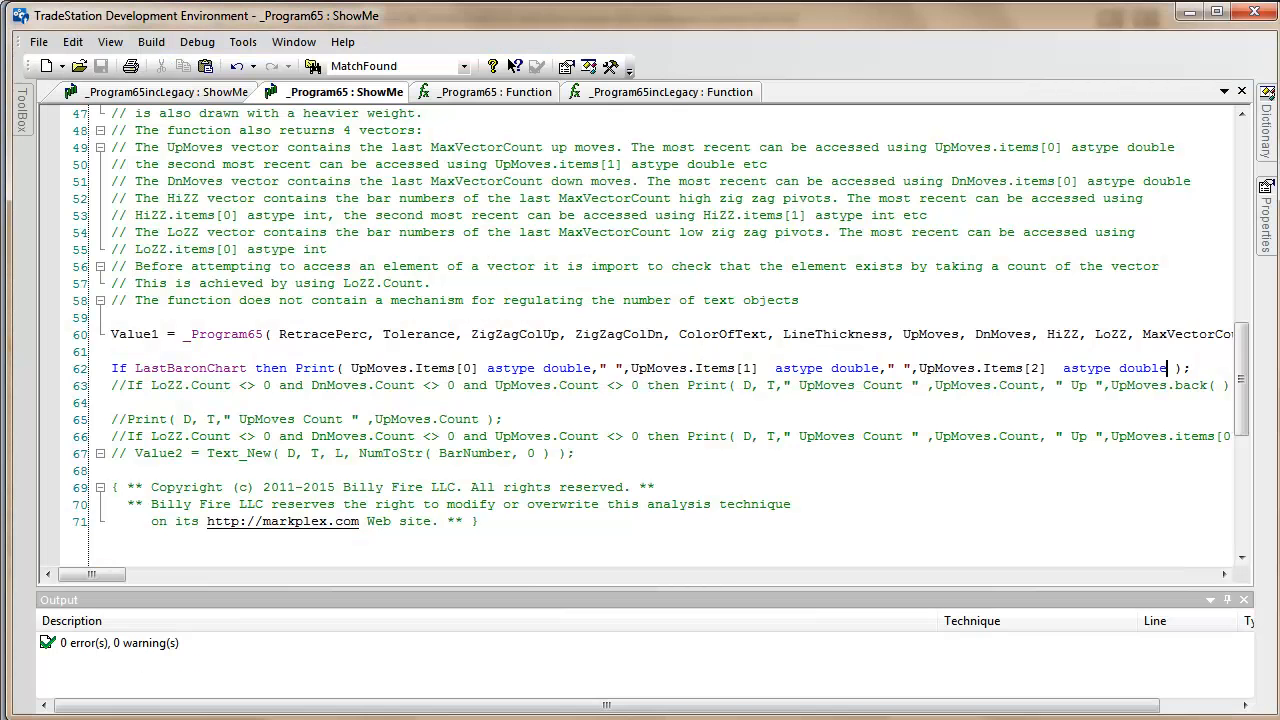
pyautogui.moveTo(316, 534)
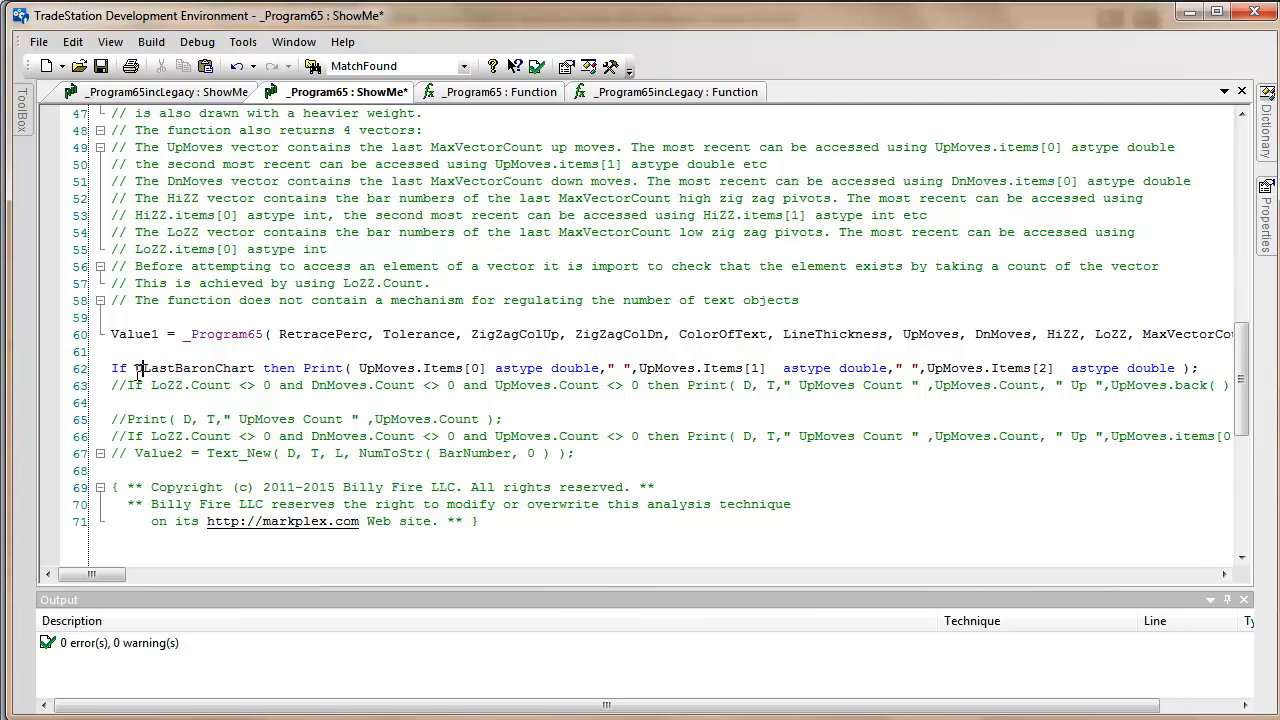
# Prefix the If condition with 'UpMoves.Count >= 3 and' before LastBarOnChart
pyautogui.write('UpMoves.Count')
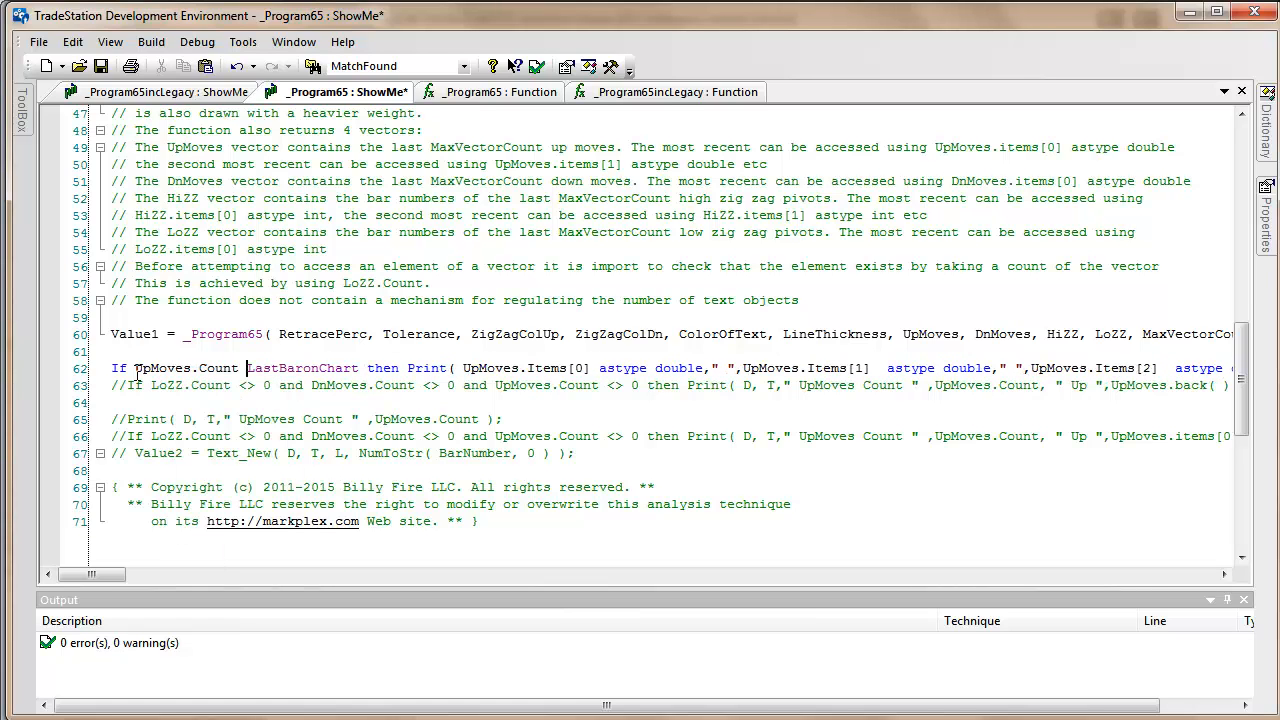
pyautogui.write('>')
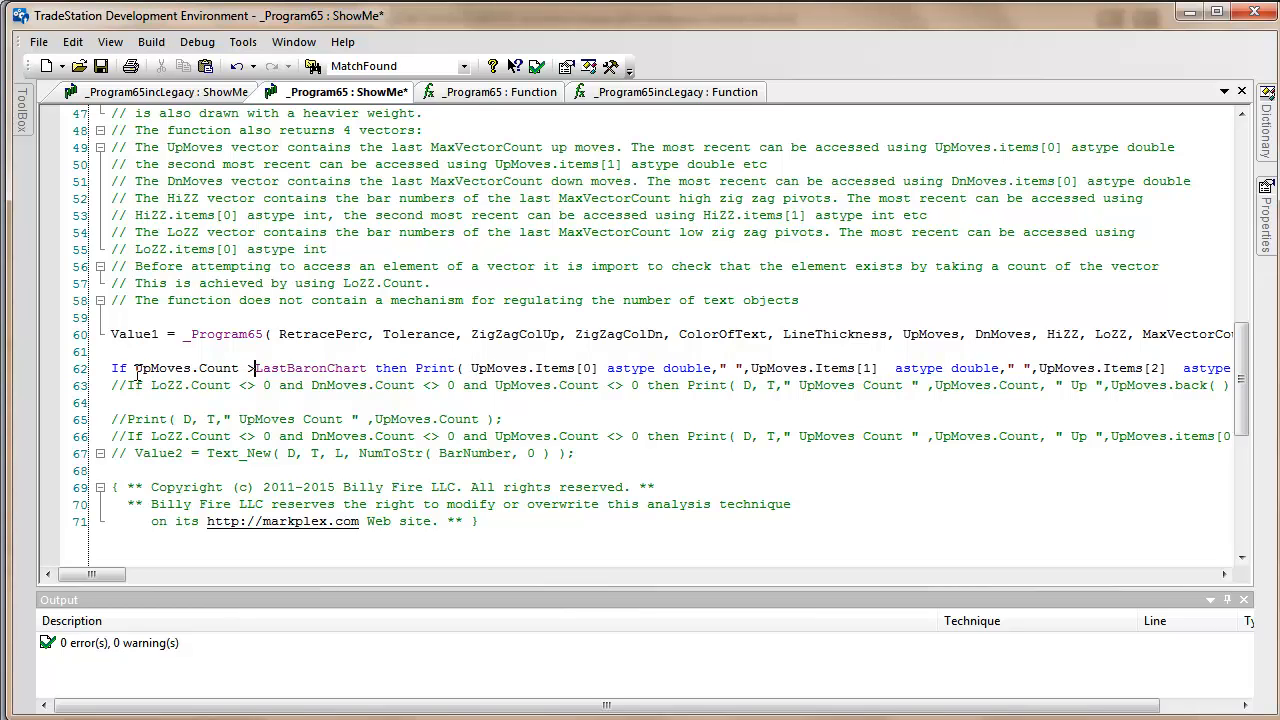
pyautogui.write('=')
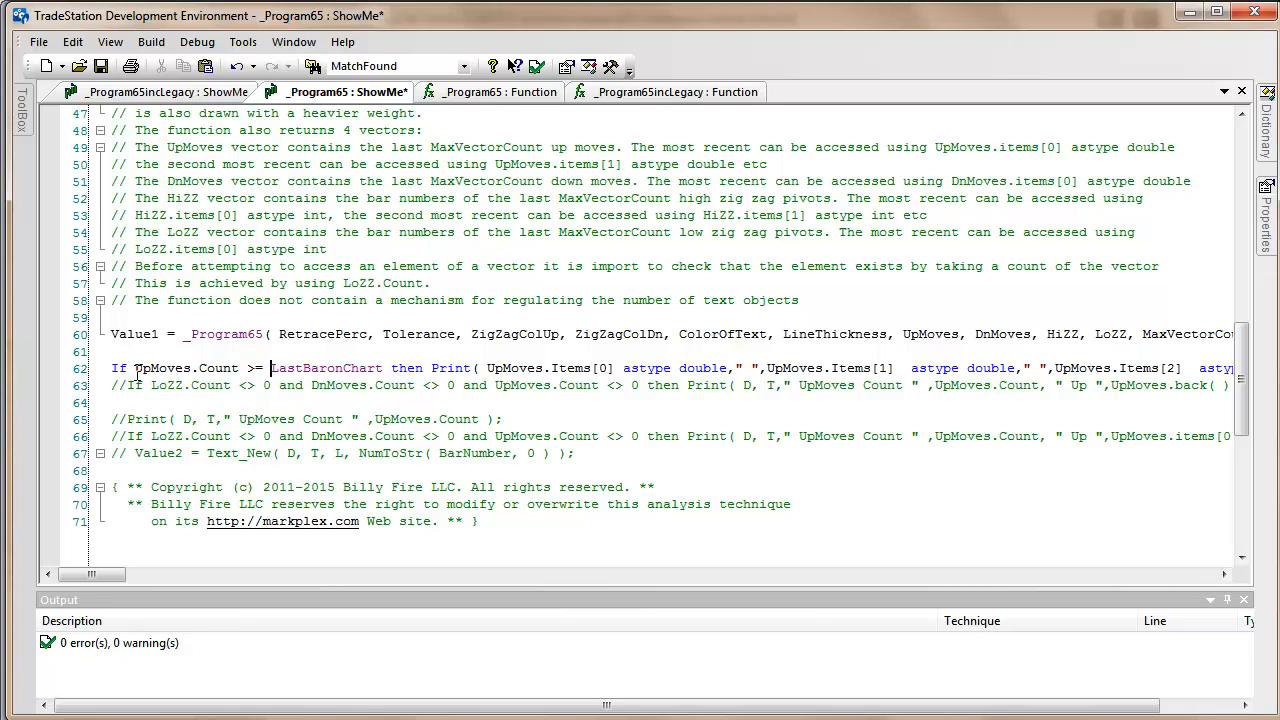
pyautogui.write('3')
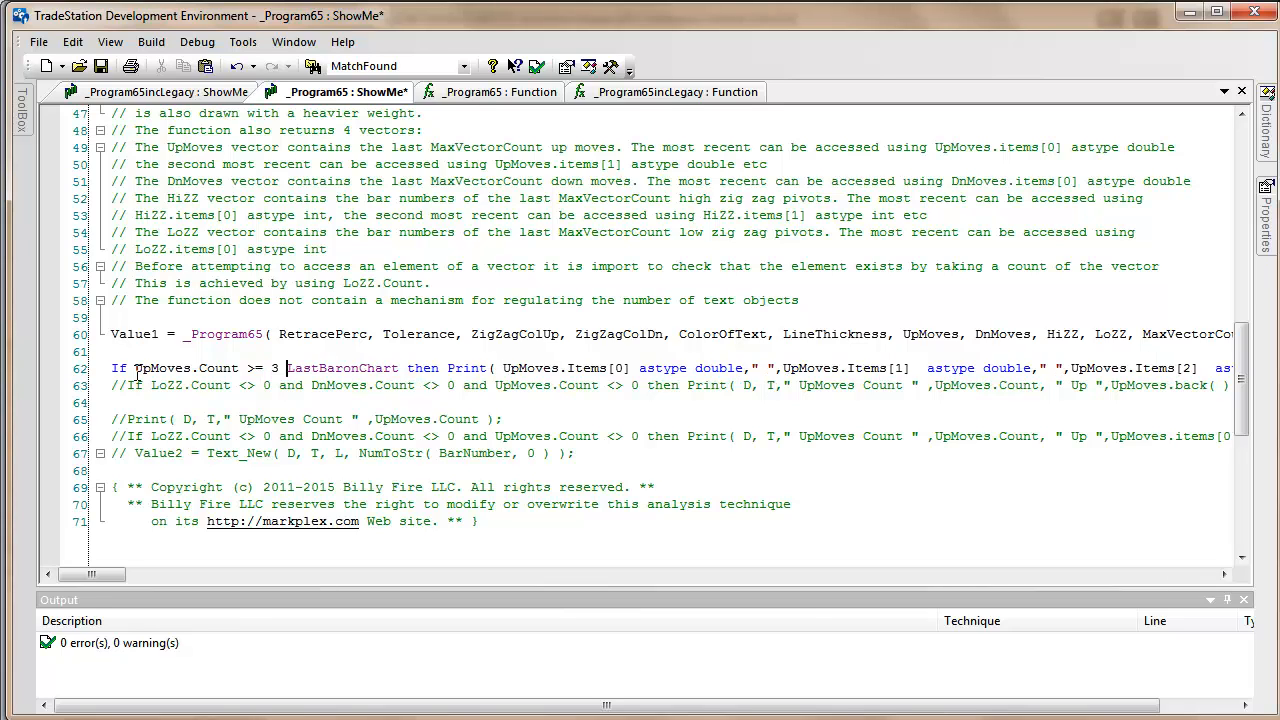
pyautogui.write('amd')
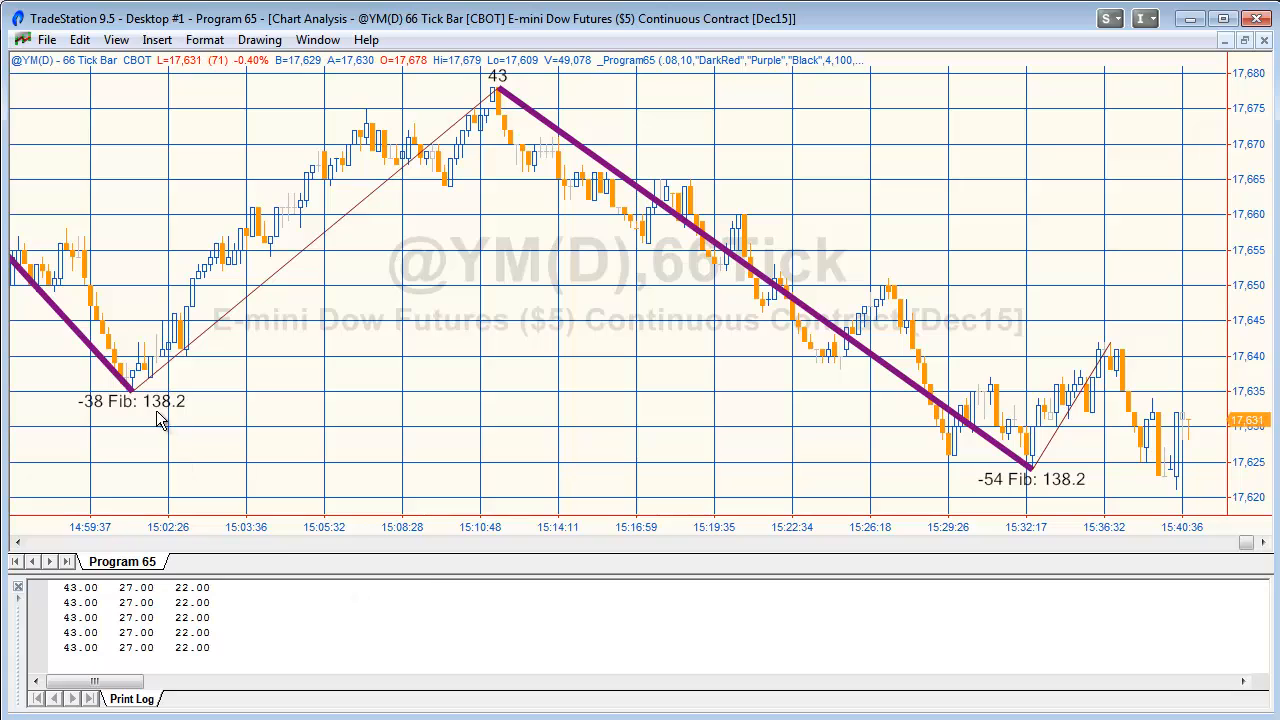
pyautogui.moveTo(216, 458)
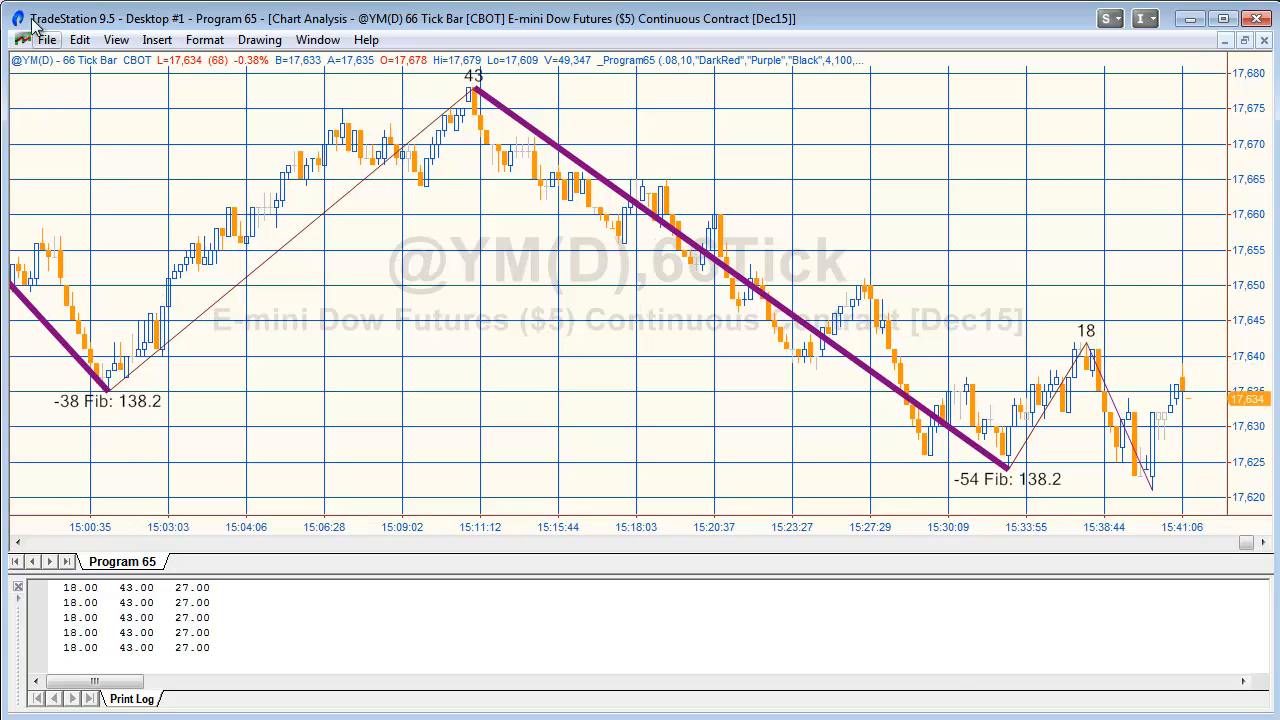
pyautogui.click(80, 40)
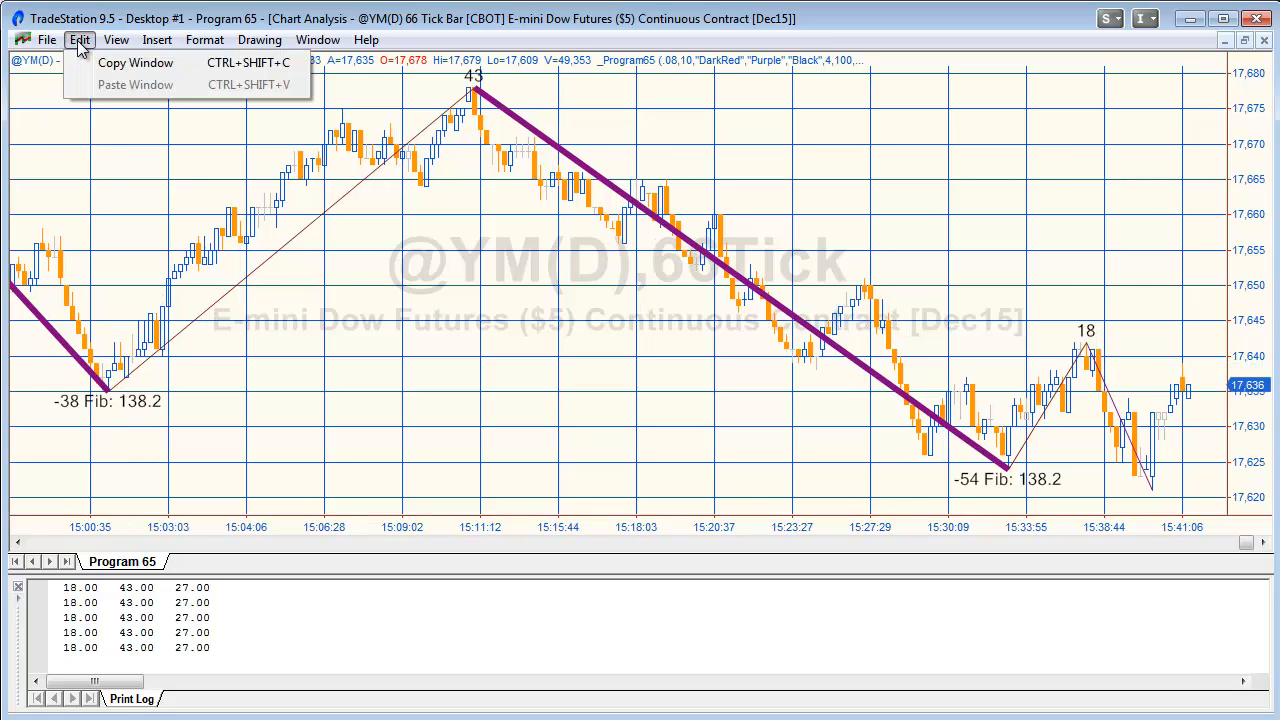
pyautogui.click(116, 40)
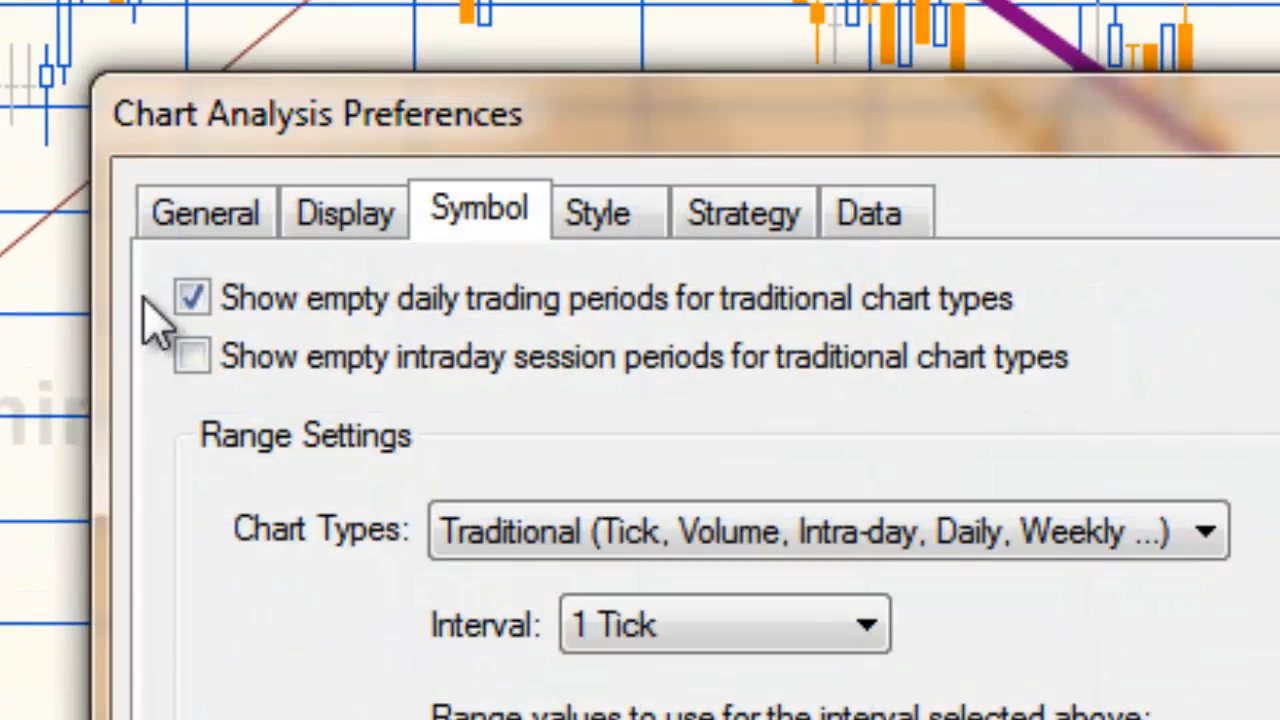
pyautogui.moveTo(504, 330)
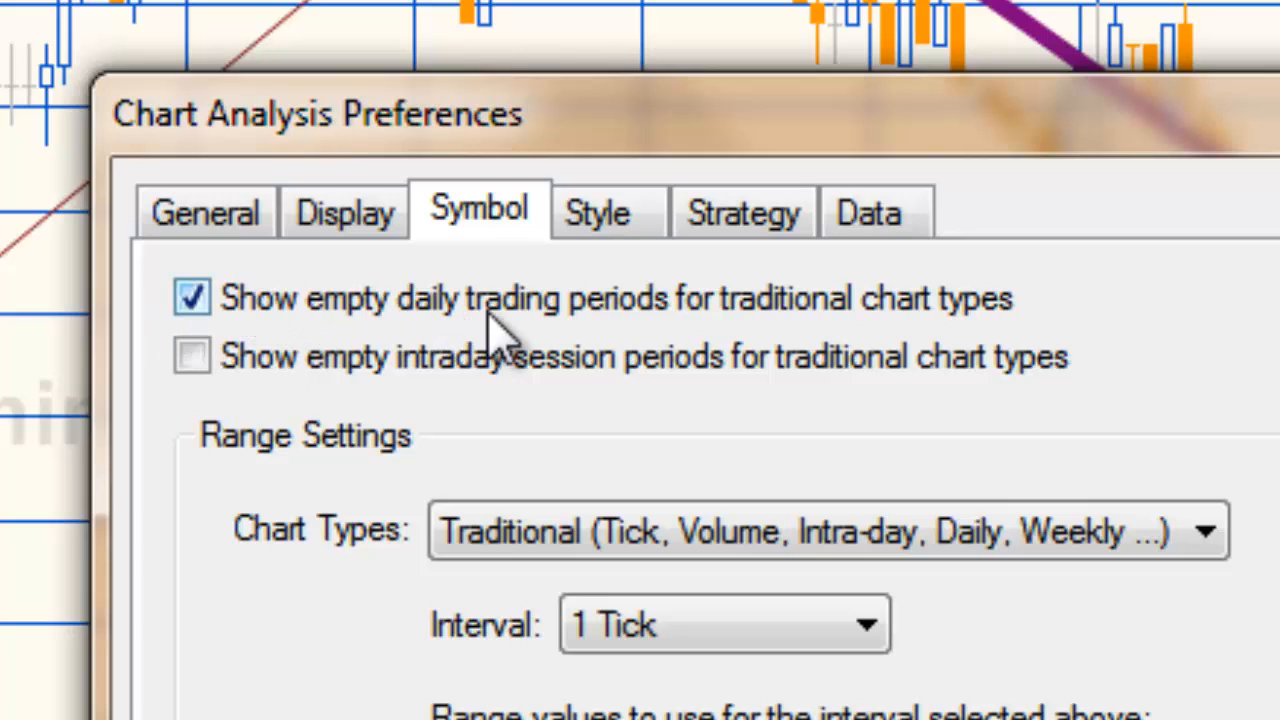
pyautogui.click(192, 356)
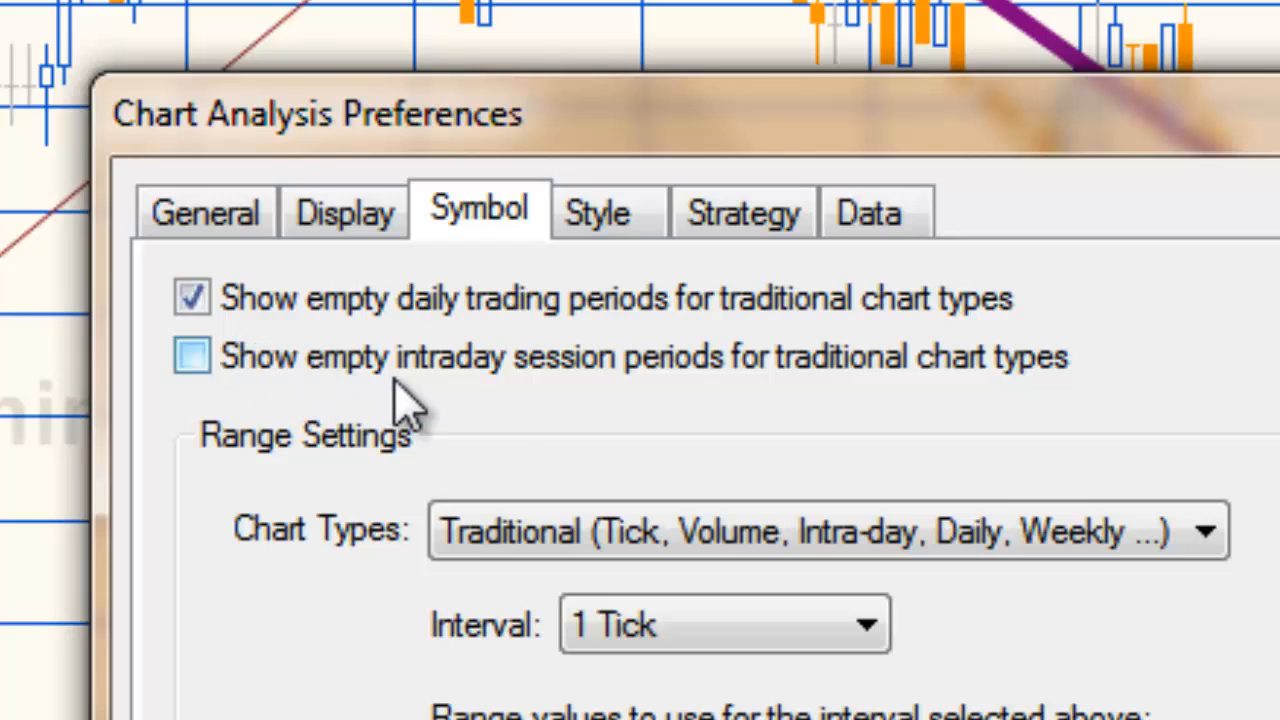
pyautogui.moveTo(964, 396)
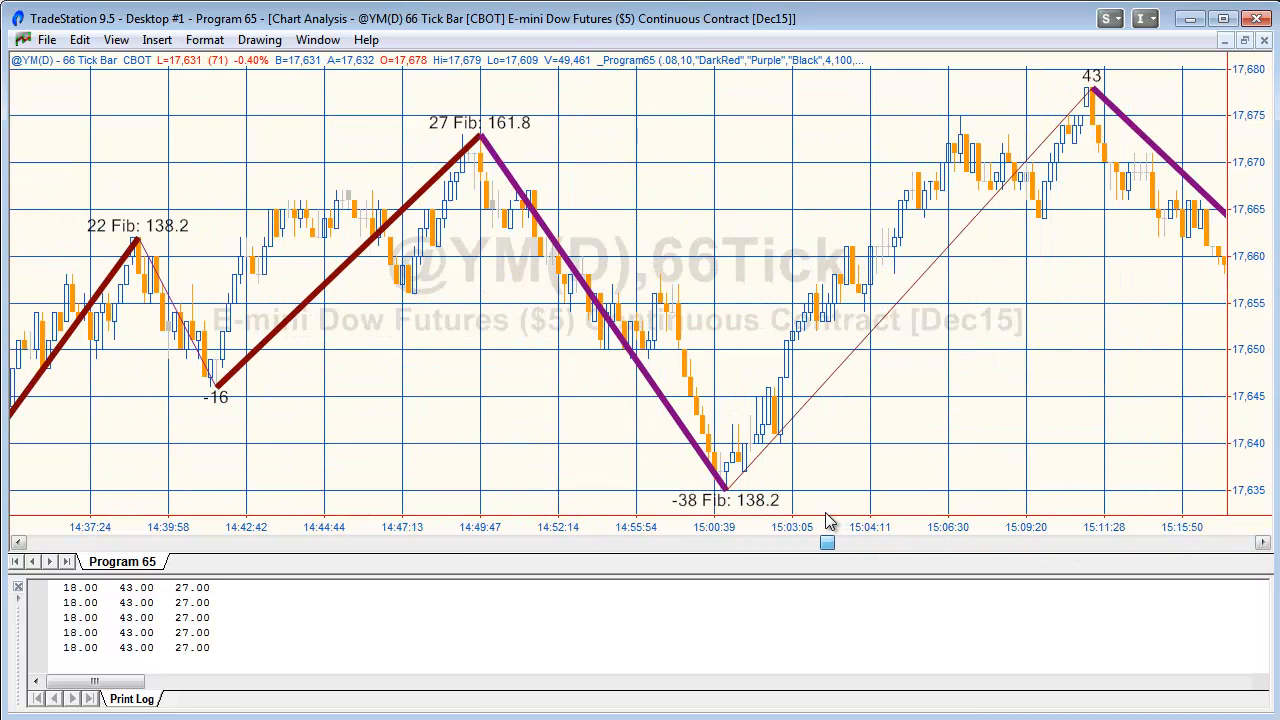
# Change the YM chart interval from 66-tick bars to minute bars in Format Symbol
pyautogui.click(204, 40)
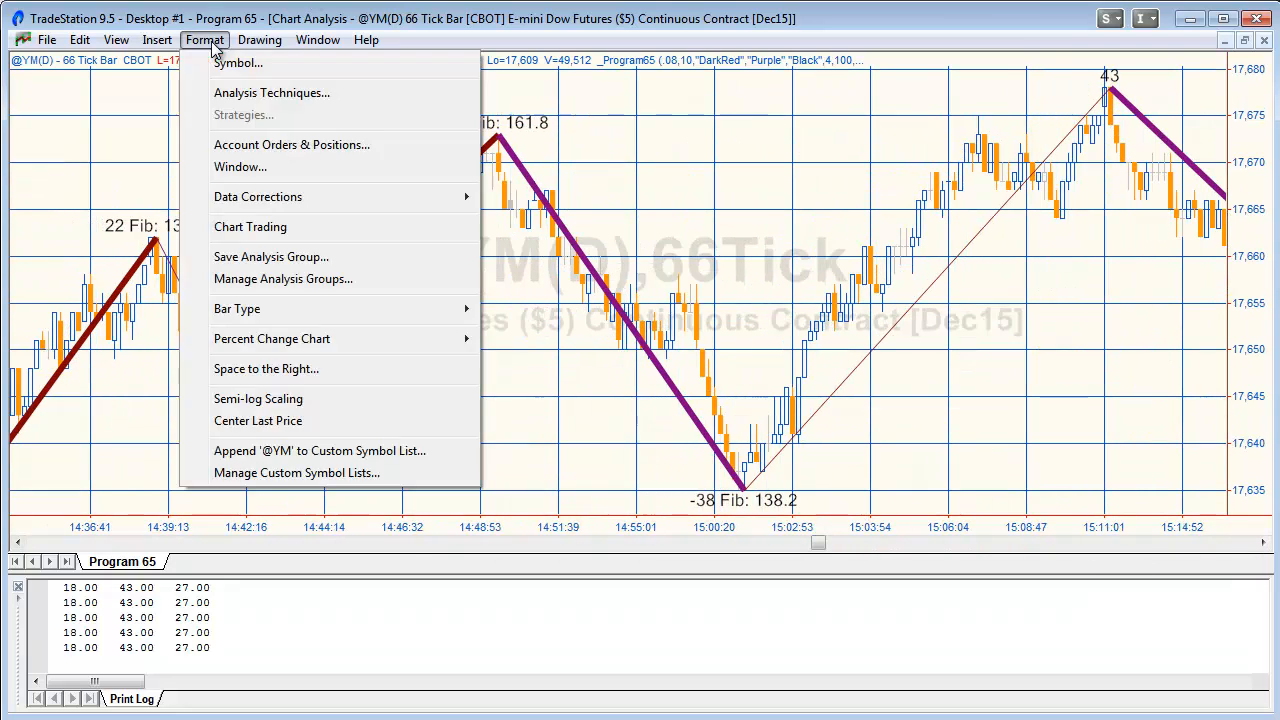
pyautogui.click(238, 62)
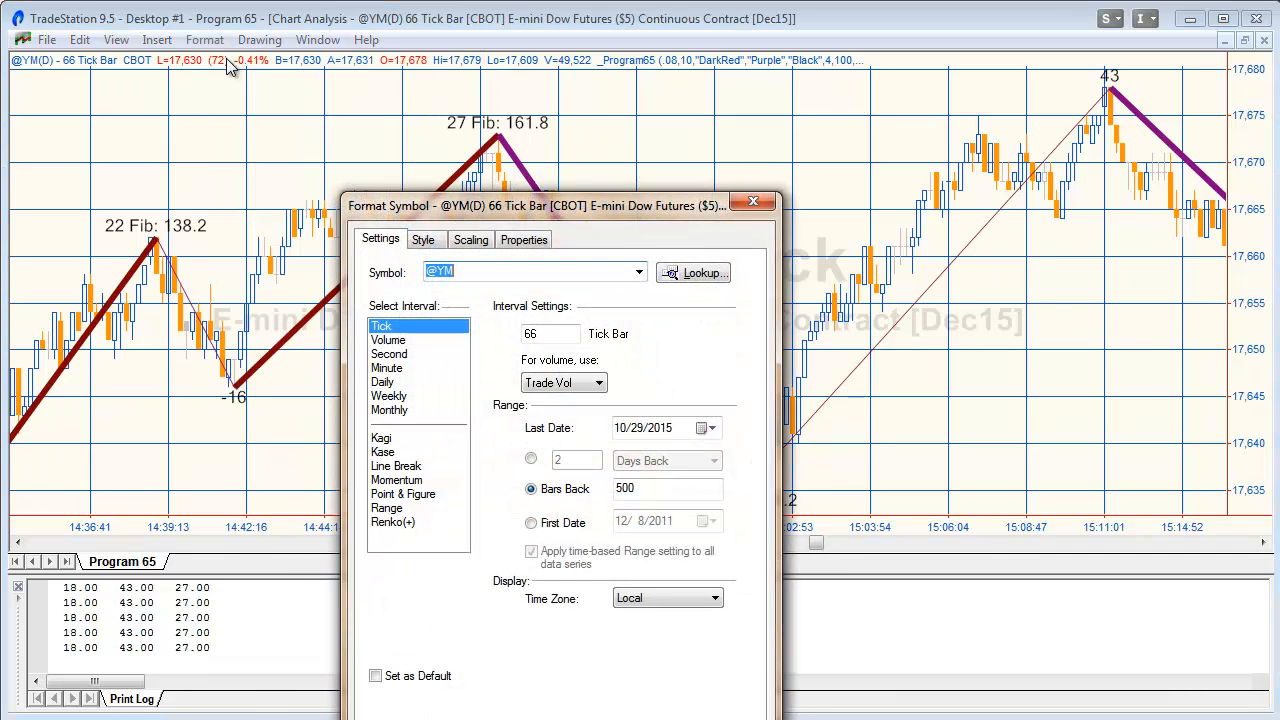
pyautogui.click(388, 368)
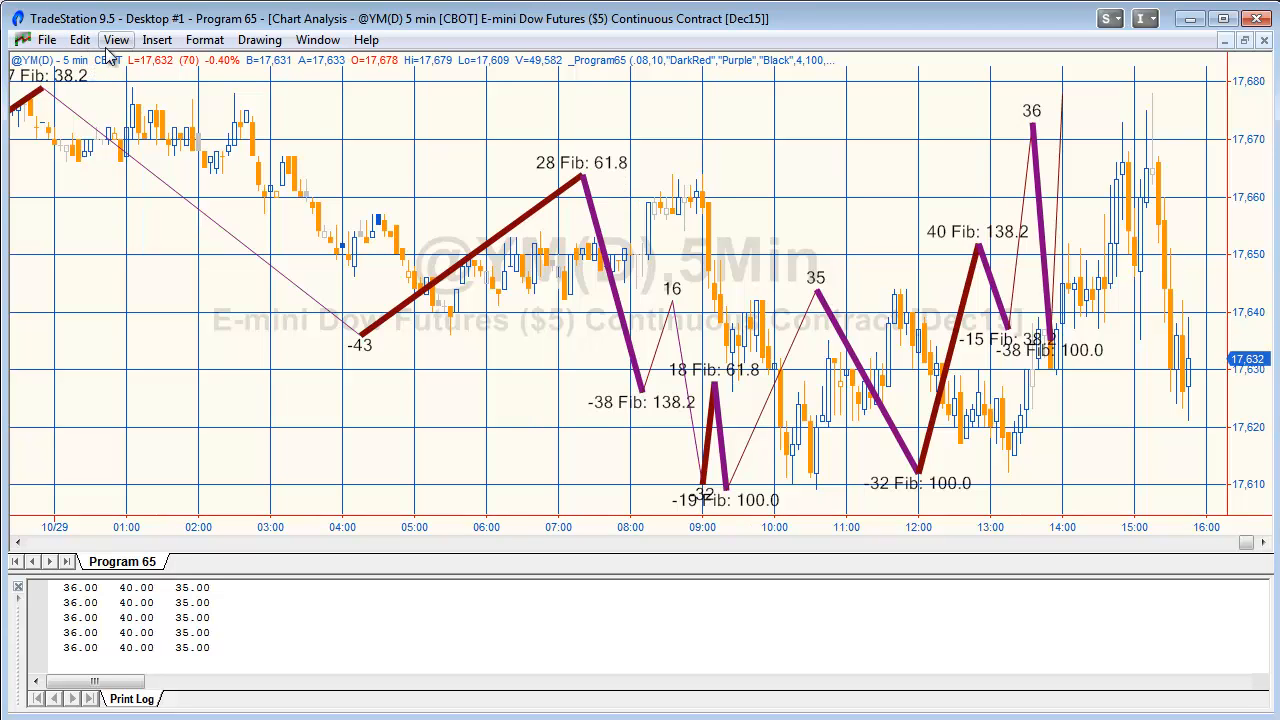
# Turn off showing empty trading periods in Chart Analysis Preferences so the 5-minute chart reloads
pyautogui.click(116, 40)
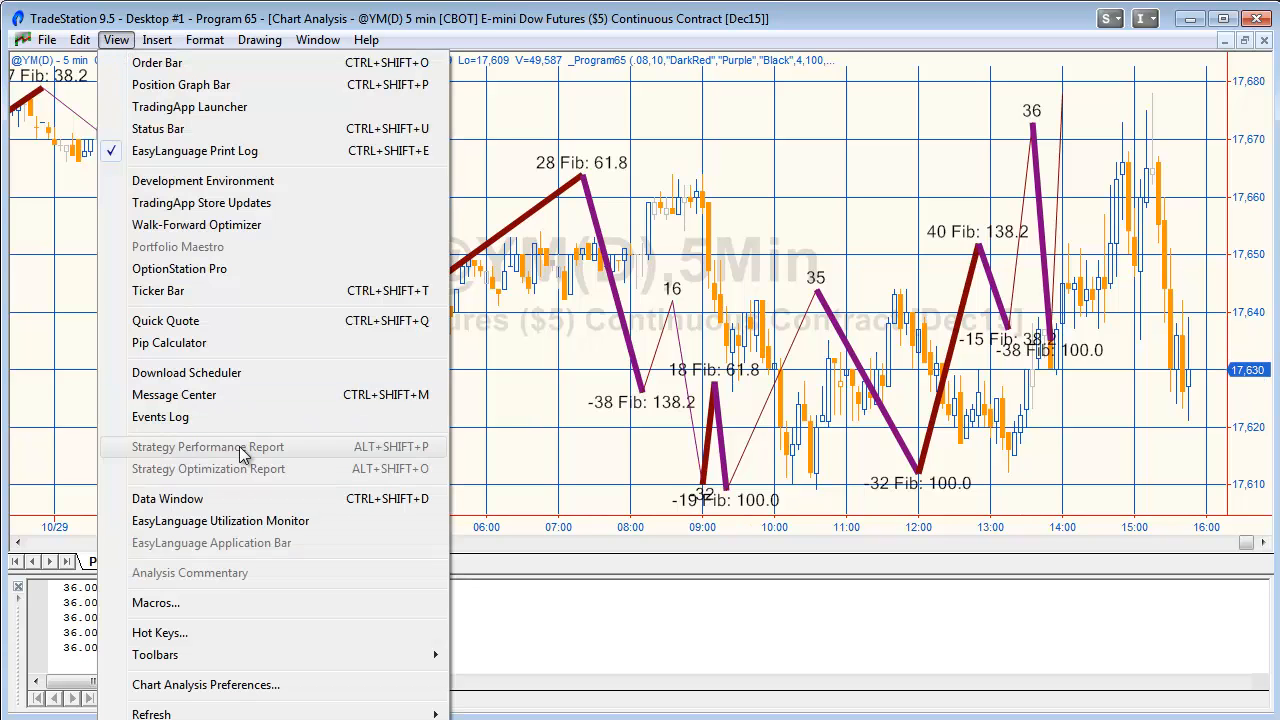
pyautogui.click(204, 684)
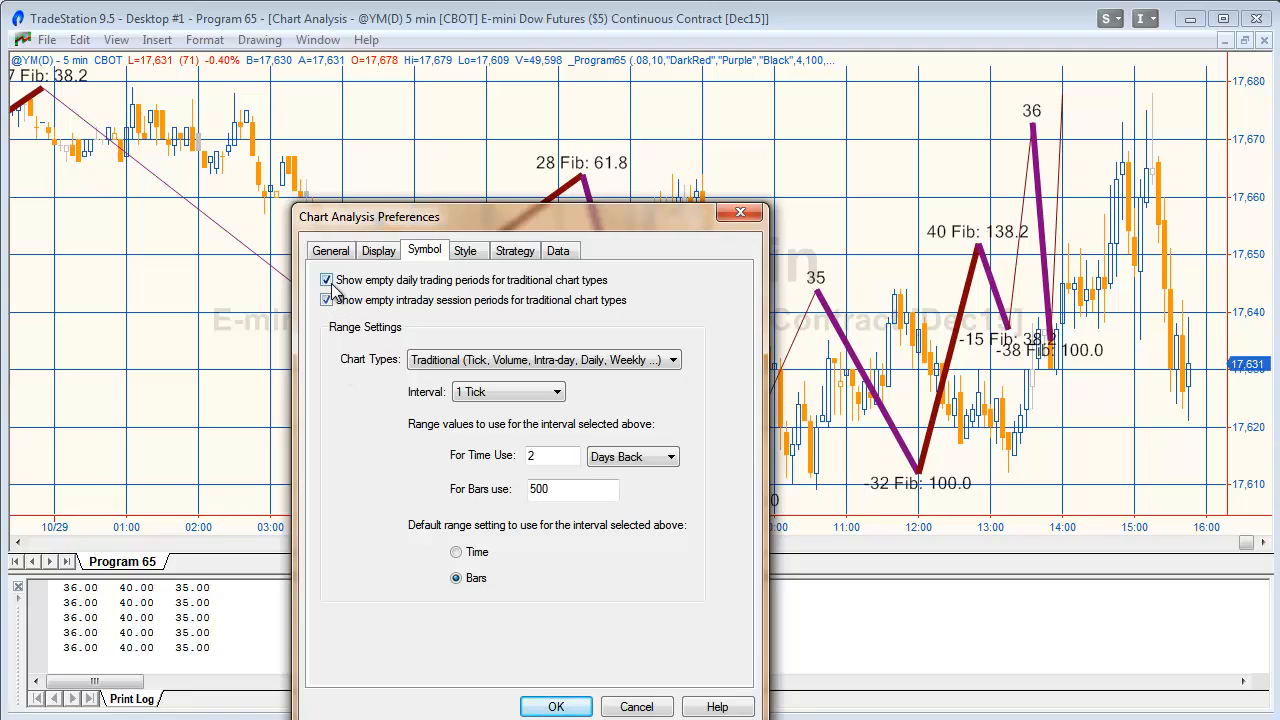
pyautogui.click(326, 280)
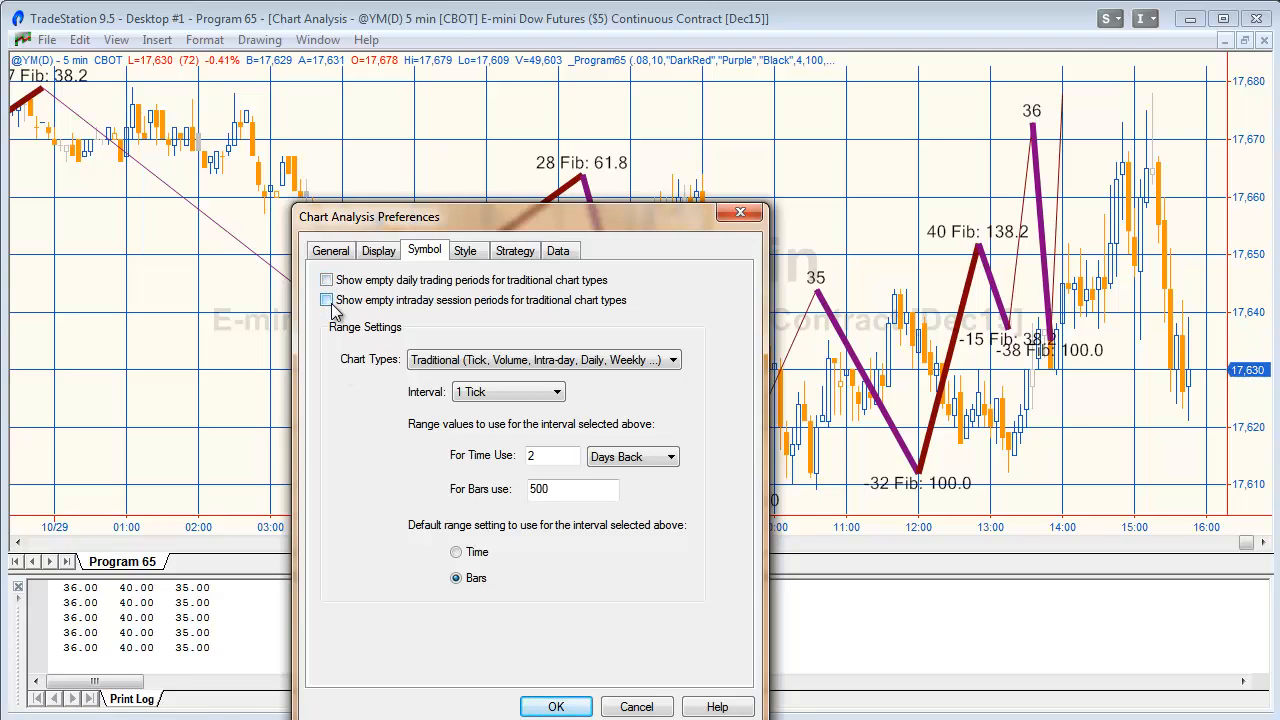
pyautogui.click(556, 706)
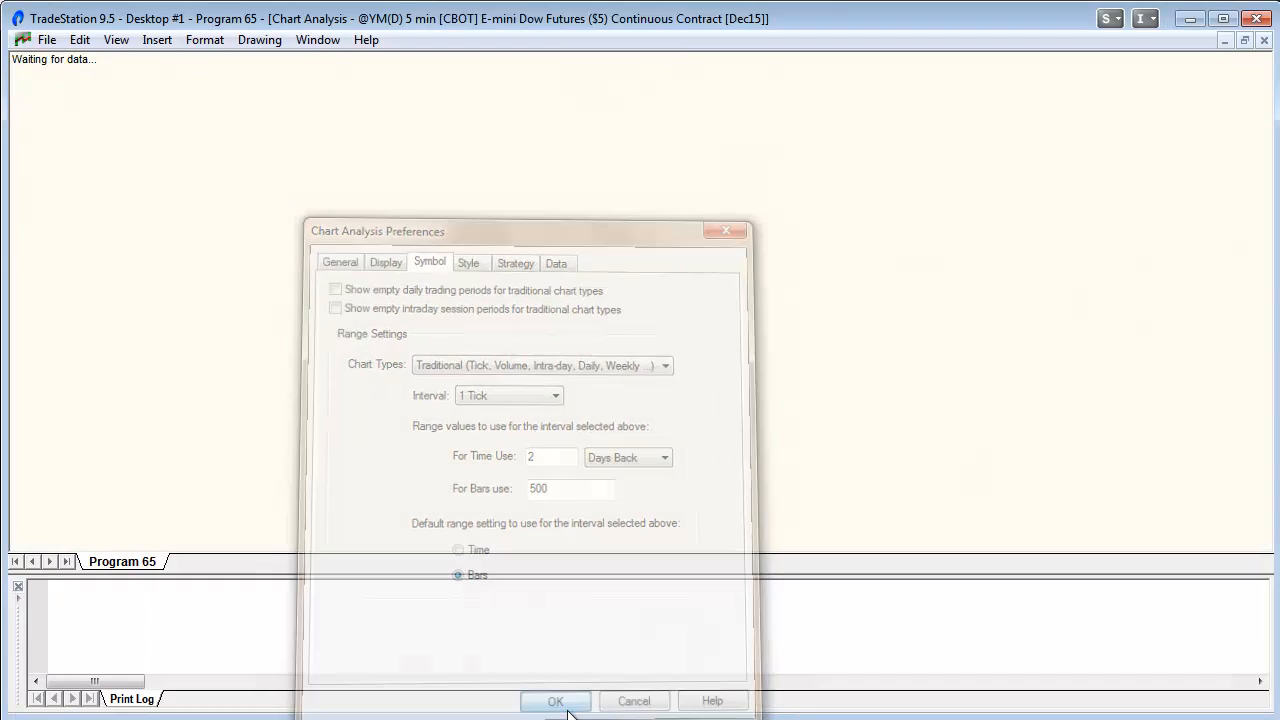
pyautogui.click(556, 700)
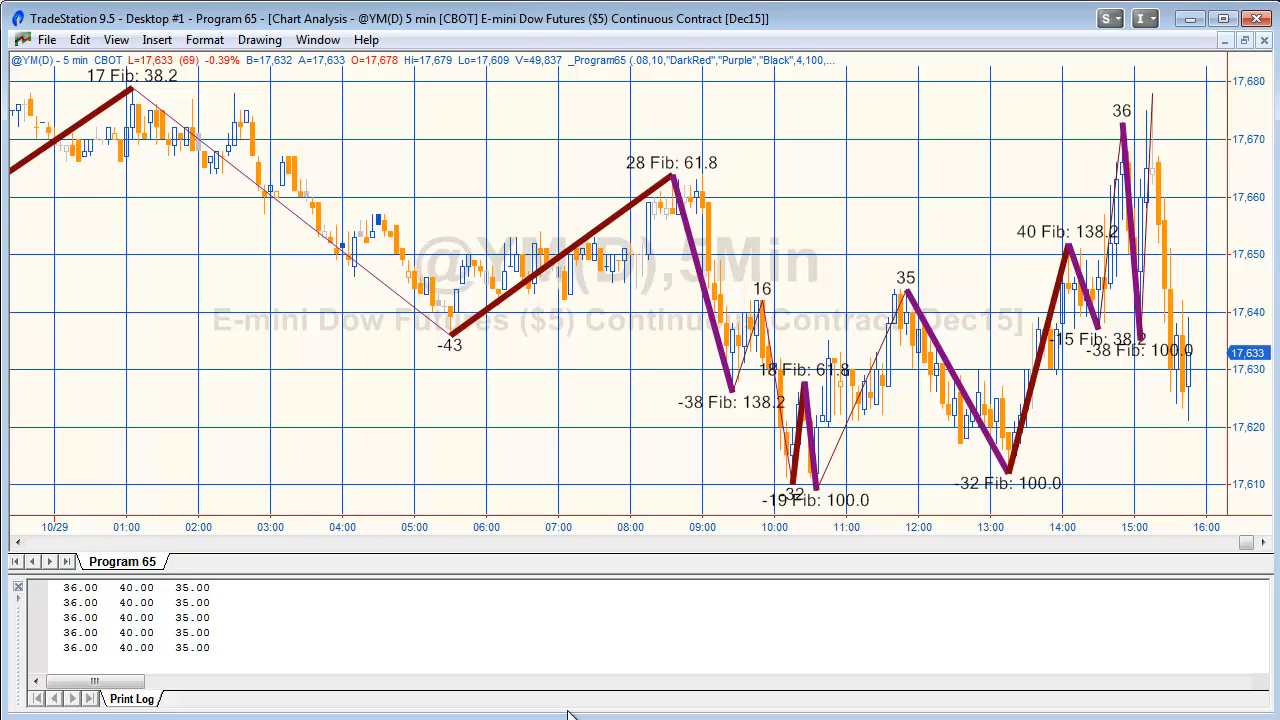
pyautogui.moveTo(204, 40)
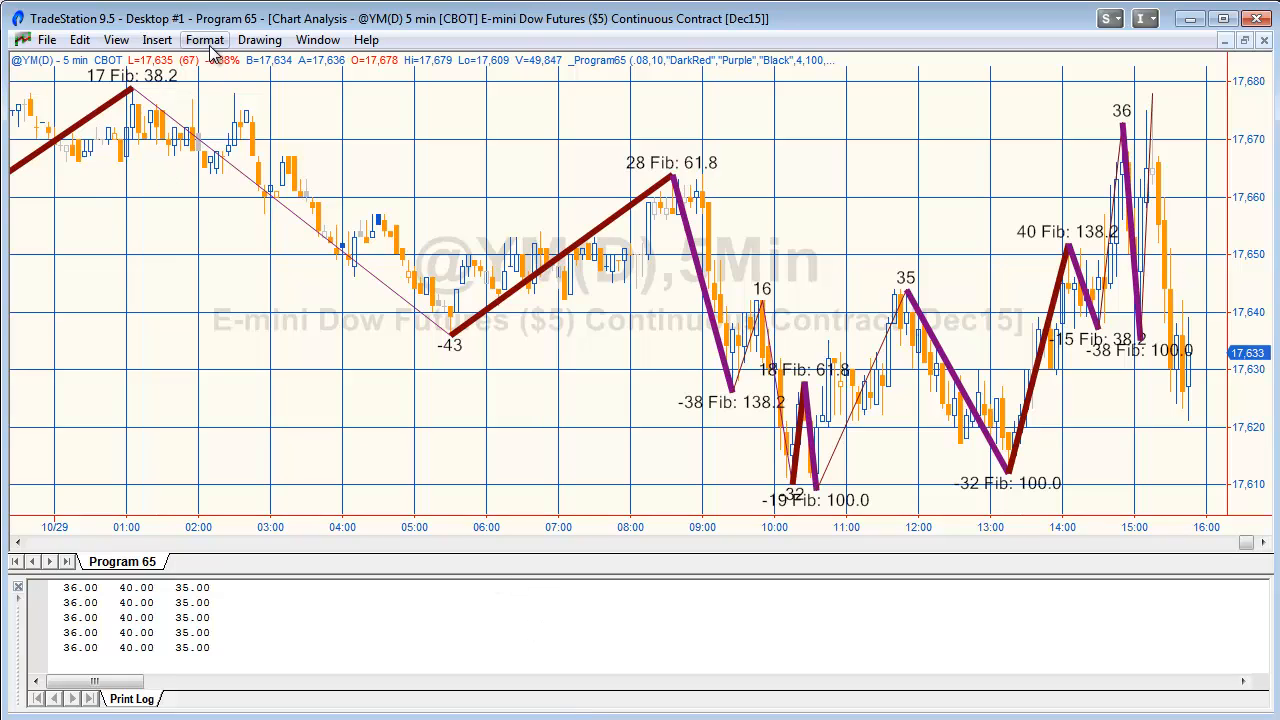
# Turn on the _Program65IncLegacy study in Format Analysis Techniques and return to the chart
pyautogui.click(204, 40)
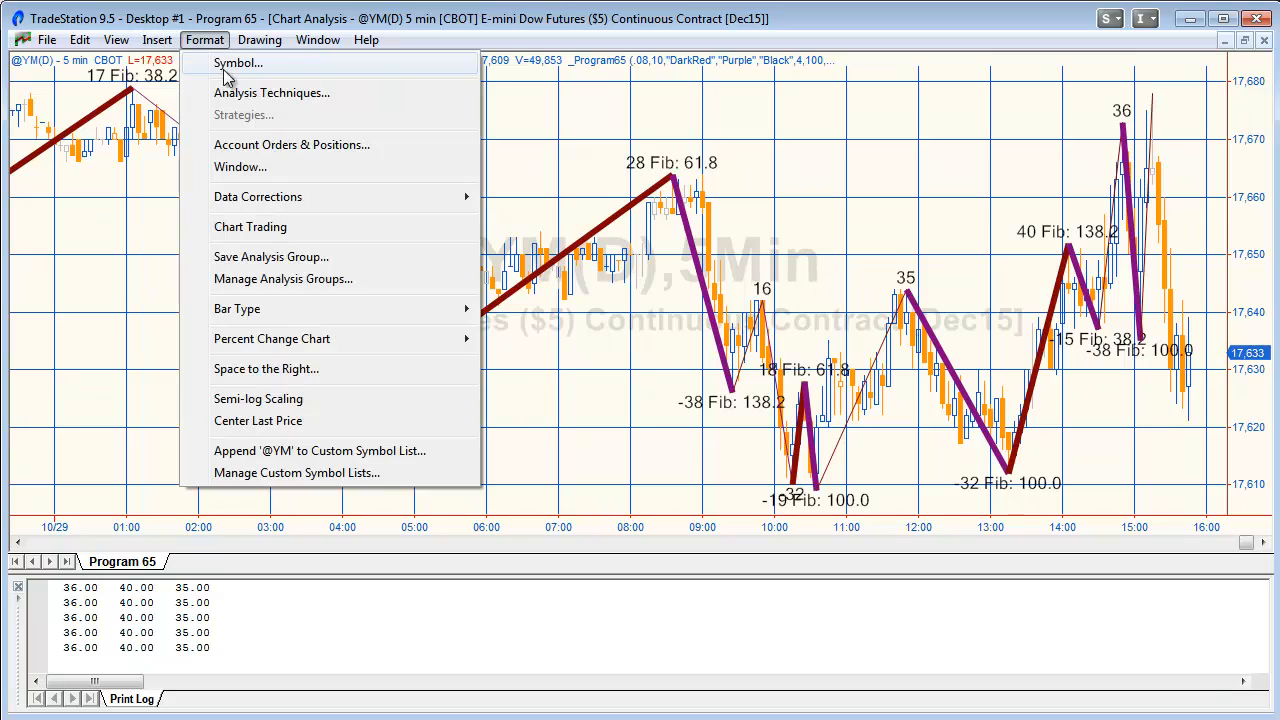
pyautogui.click(272, 92)
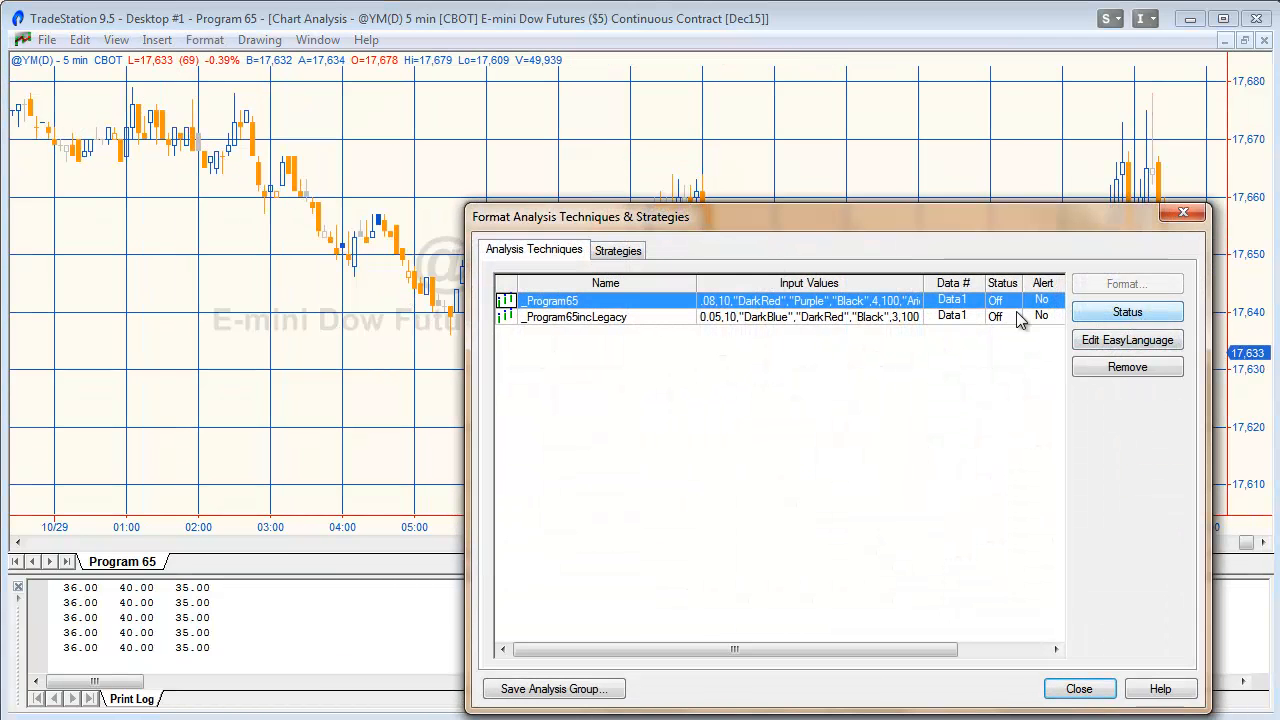
pyautogui.click(576, 316)
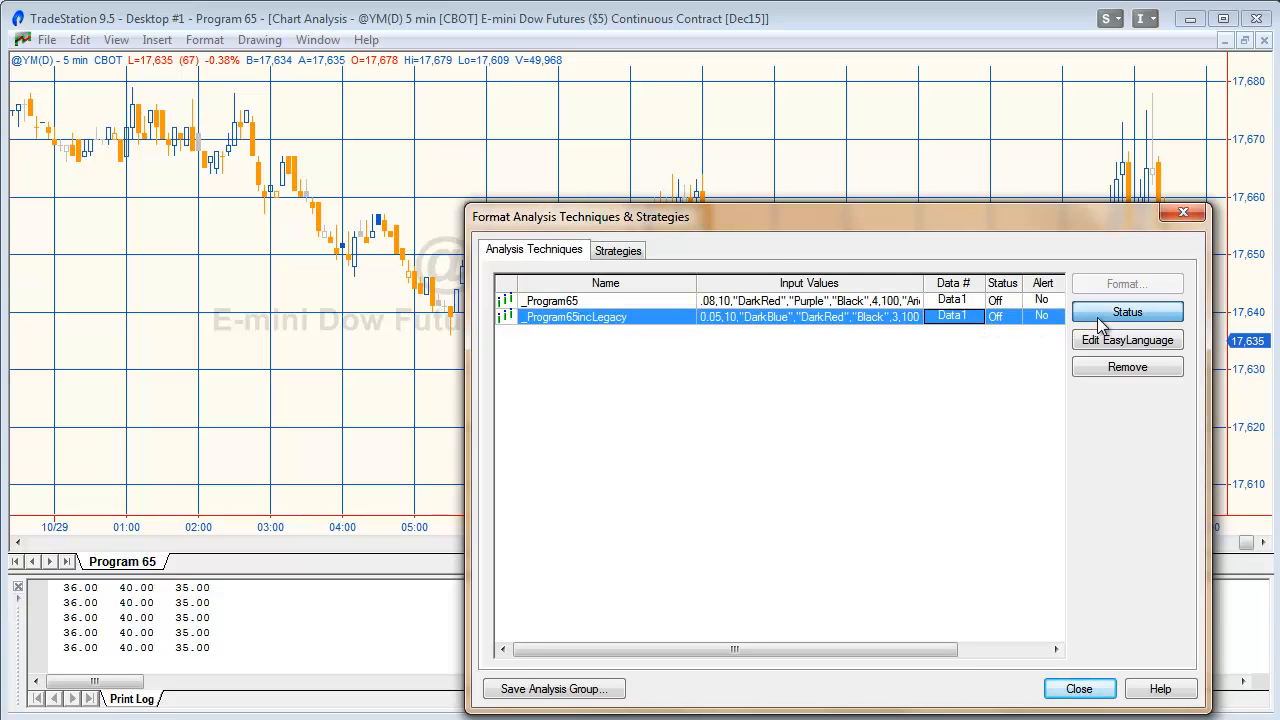
pyautogui.click(1128, 312)
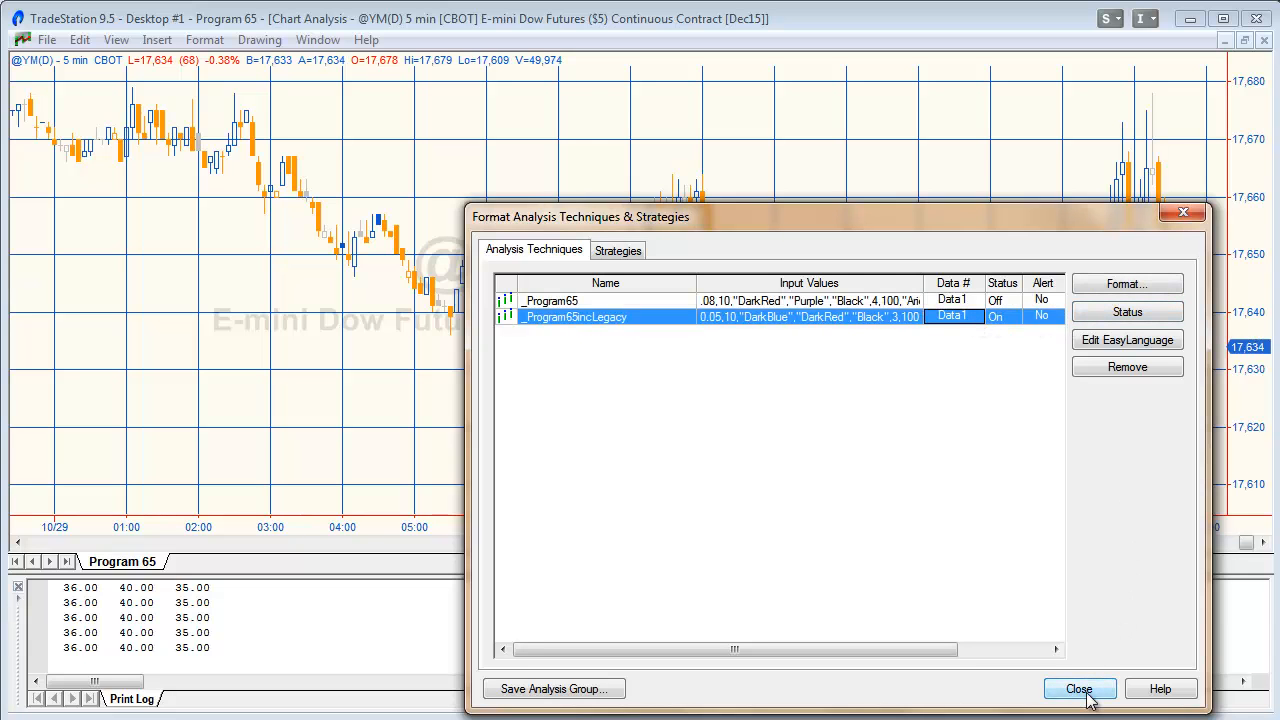
pyautogui.click(1080, 688)
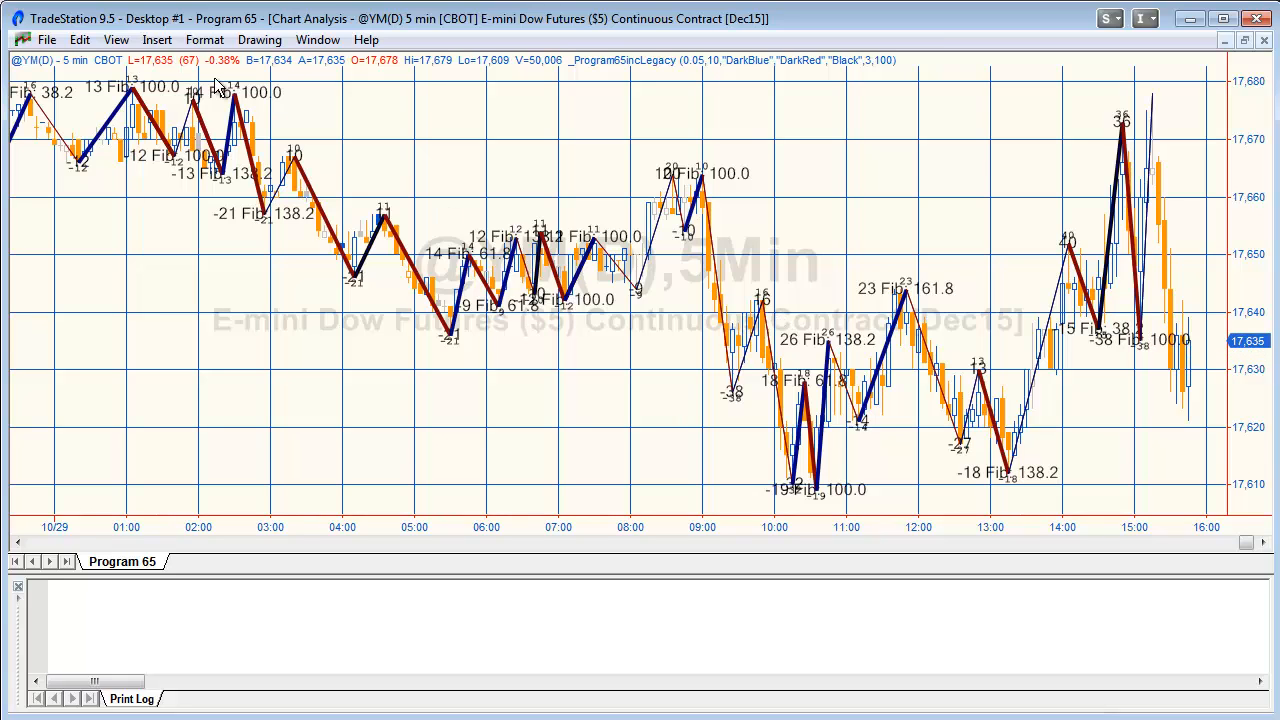
pyautogui.moveTo(420, 70)
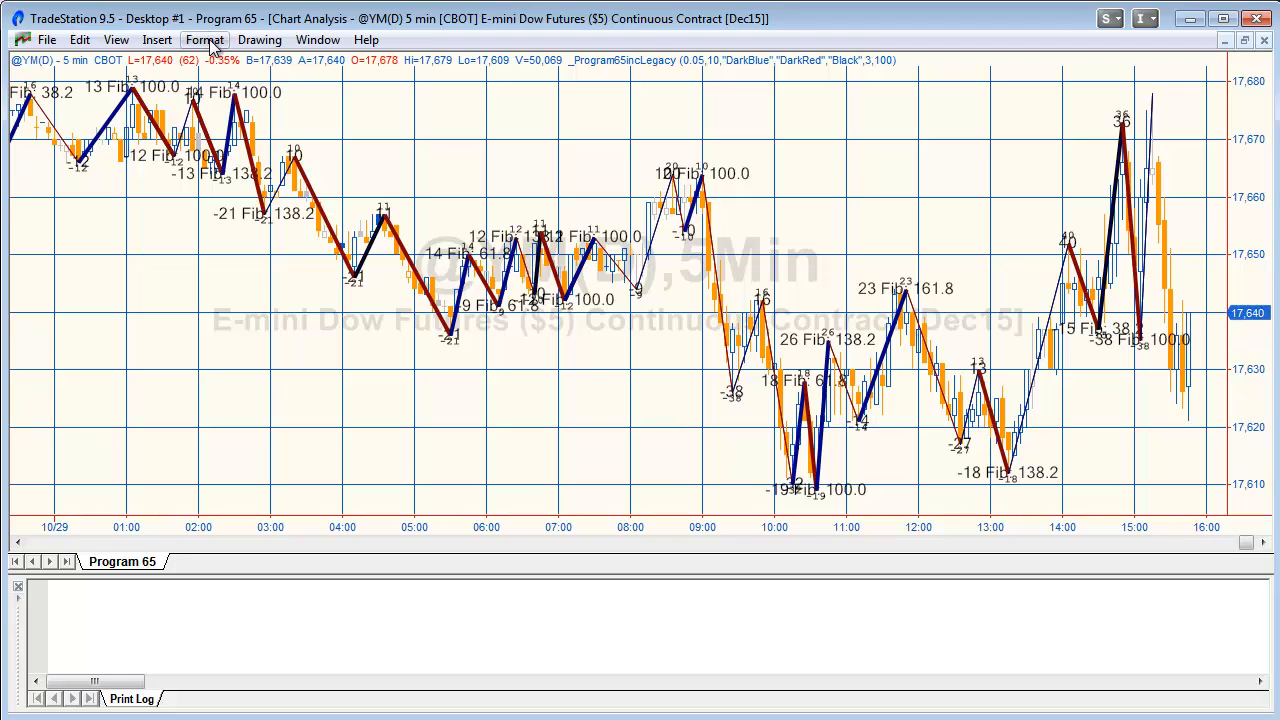
# Set the YM chart interval to 33-tick bars in Format Symbol
pyautogui.click(204, 40)
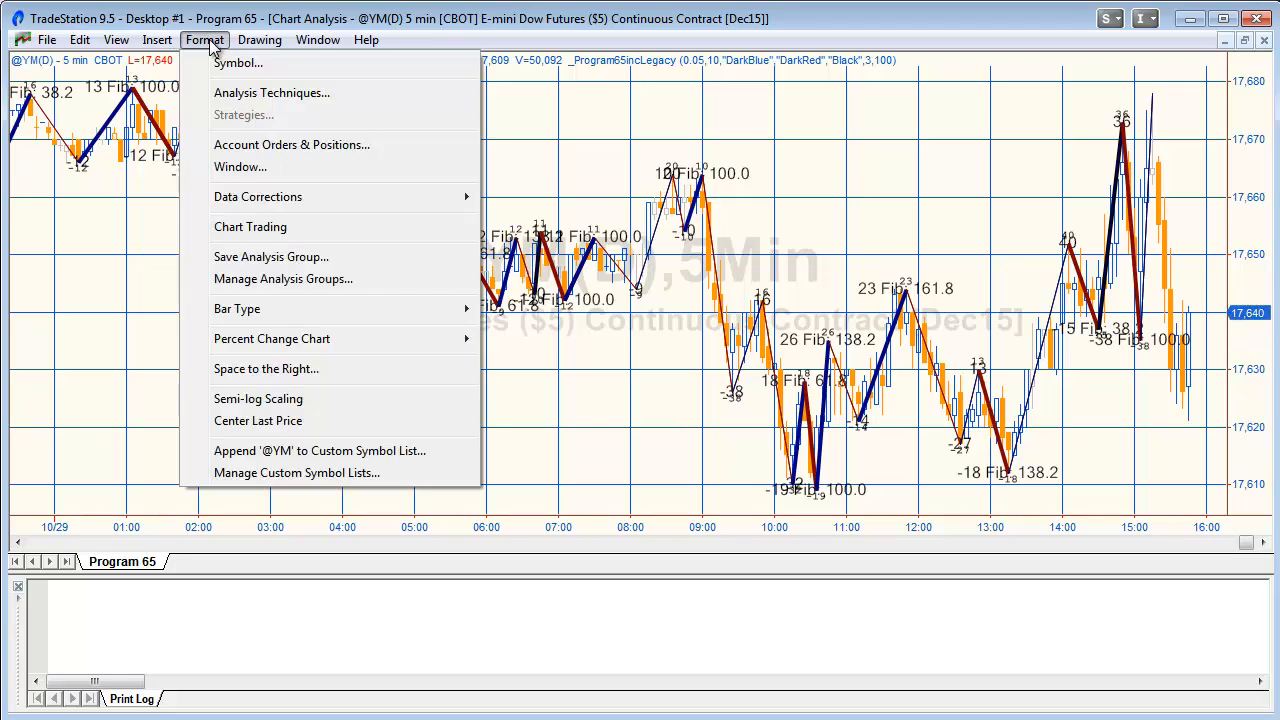
pyautogui.click(238, 62)
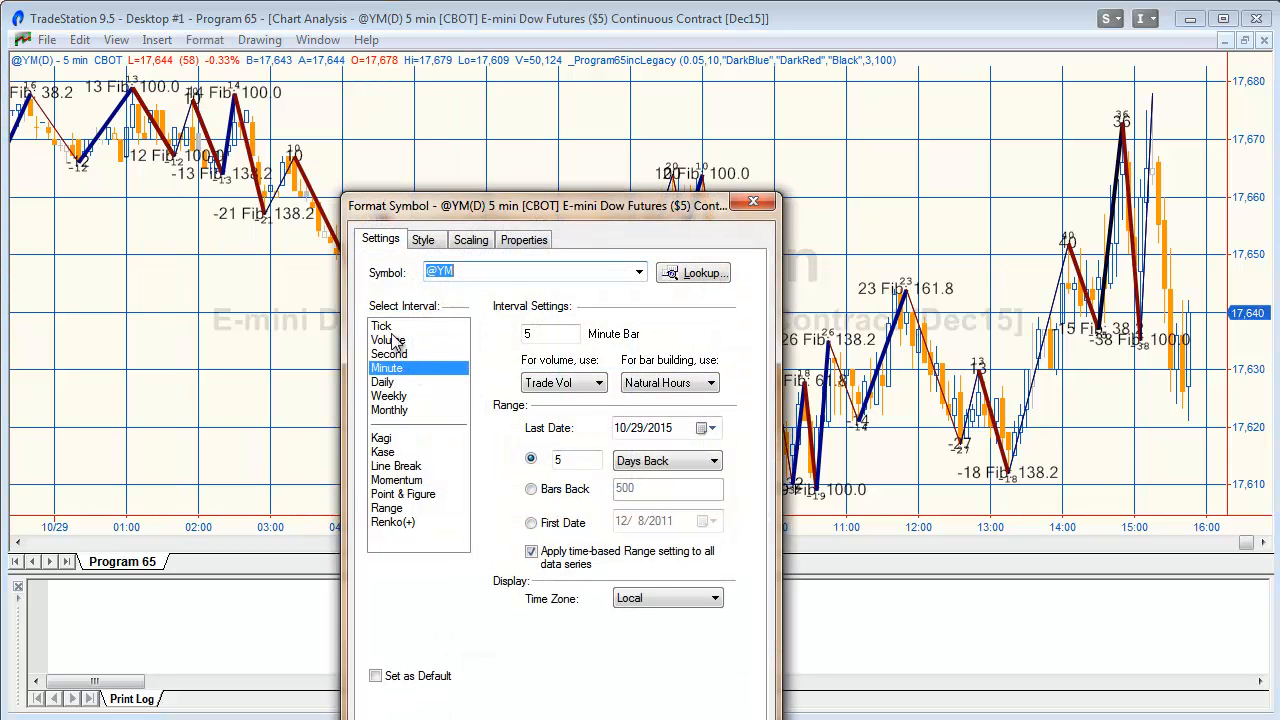
pyautogui.click(380, 324)
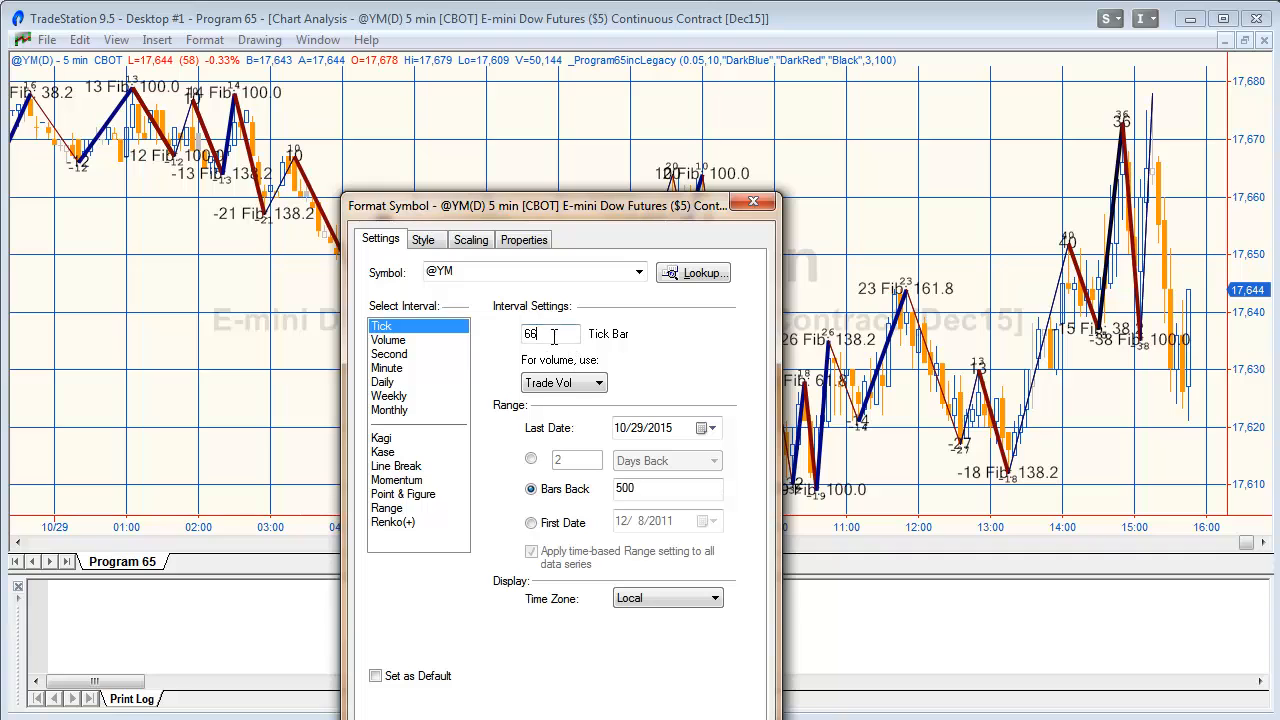
pyautogui.write('33')
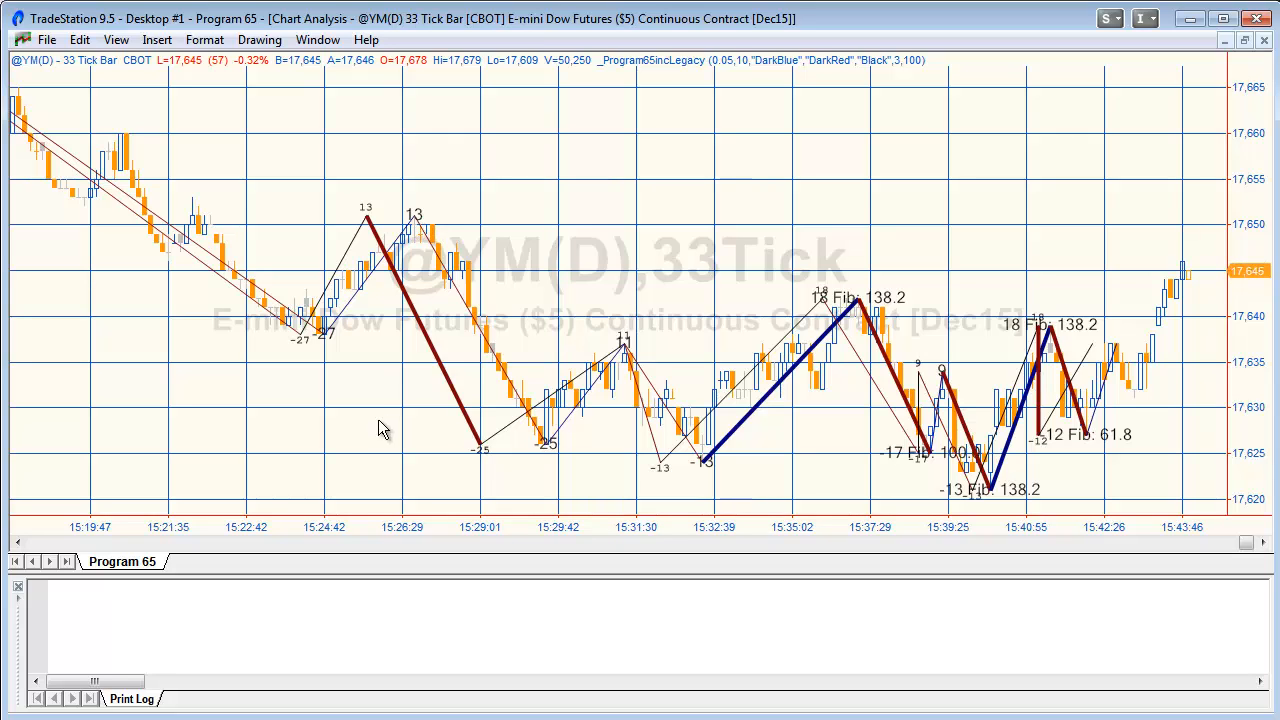
pyautogui.moveTo(344, 430)
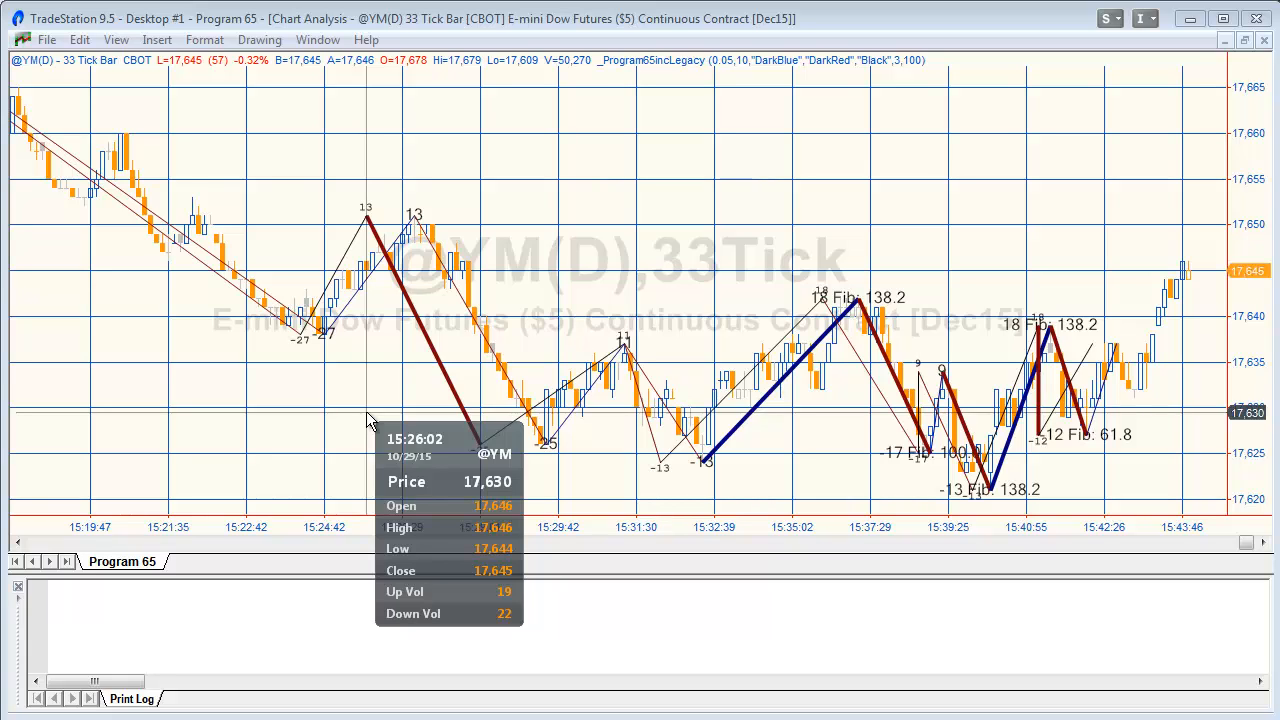
pyautogui.moveTo(416, 420)
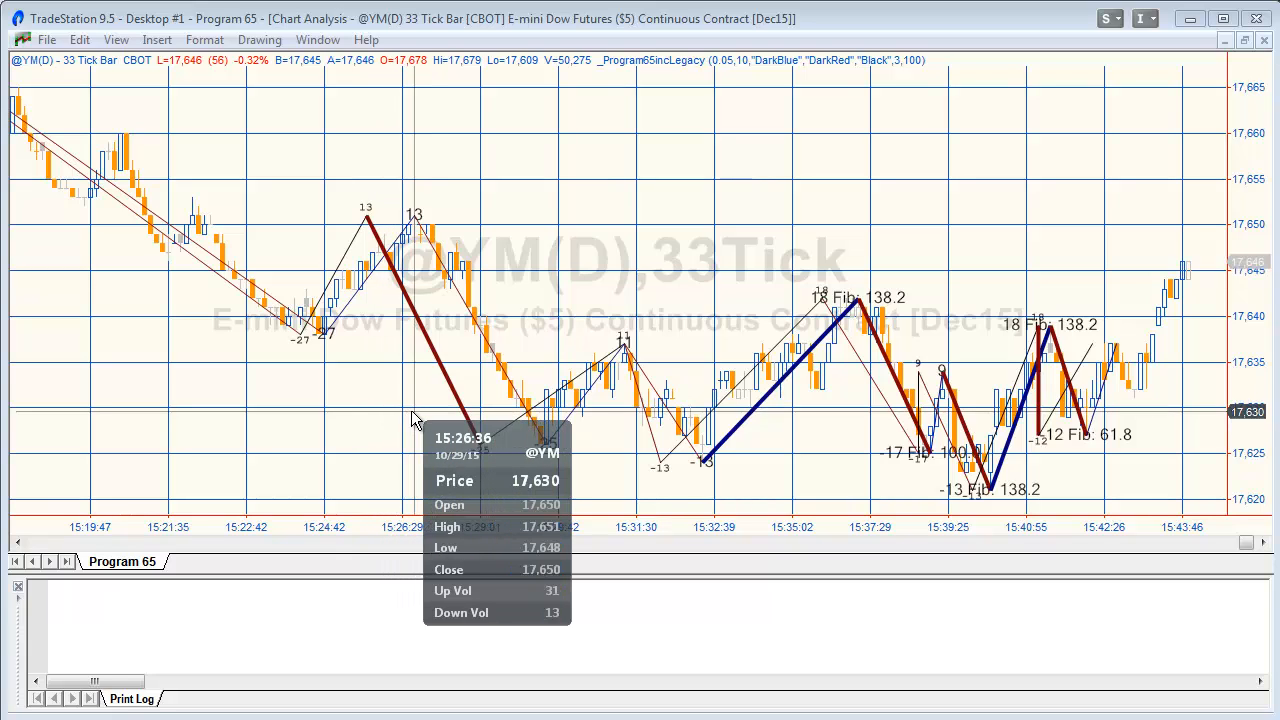
pyautogui.moveTo(398, 418)
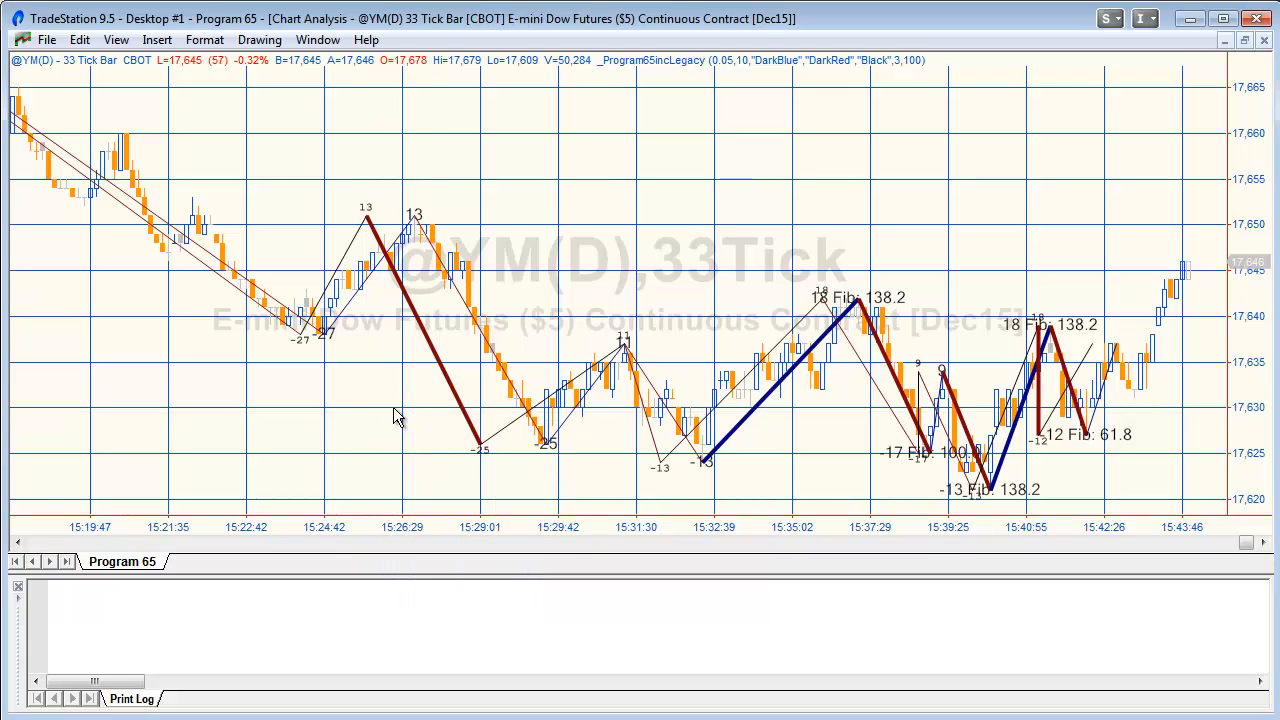
pyautogui.moveTo(370, 378)
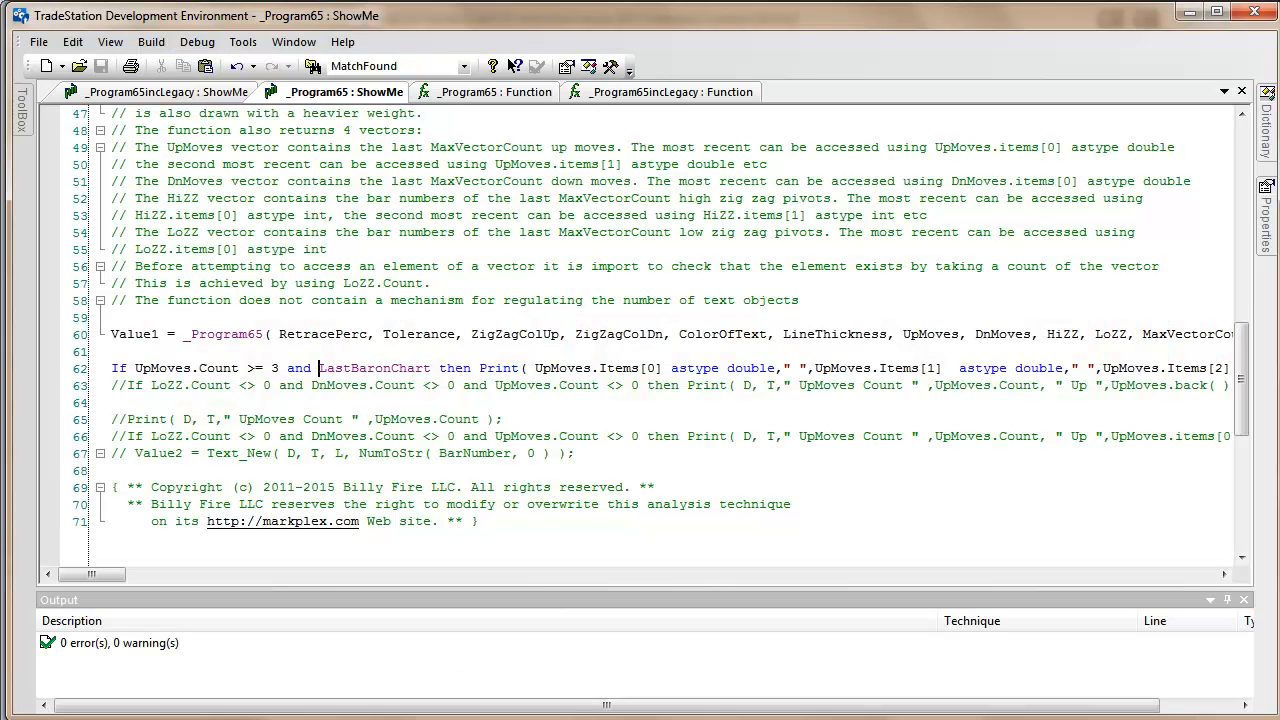
# View the _Program65IncLegacy function code and scroll to where the first pivot creates its trendlines
pyautogui.click(164, 92)
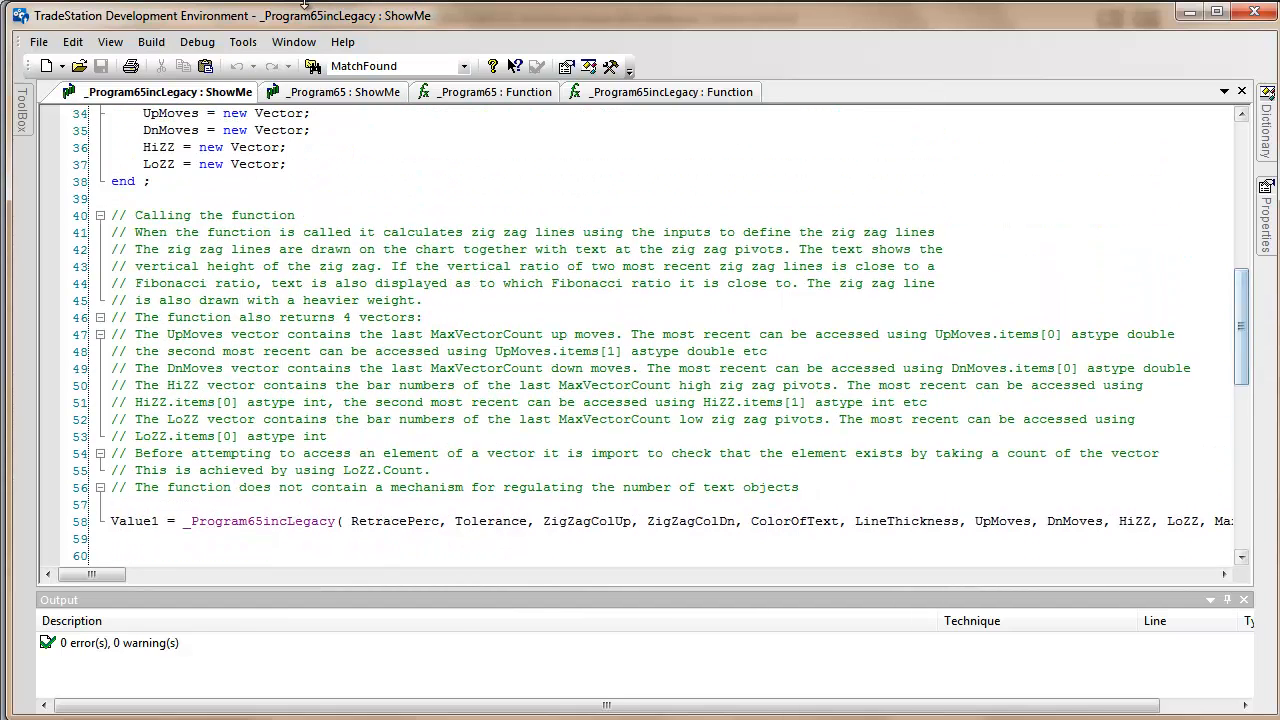
pyautogui.click(670, 92)
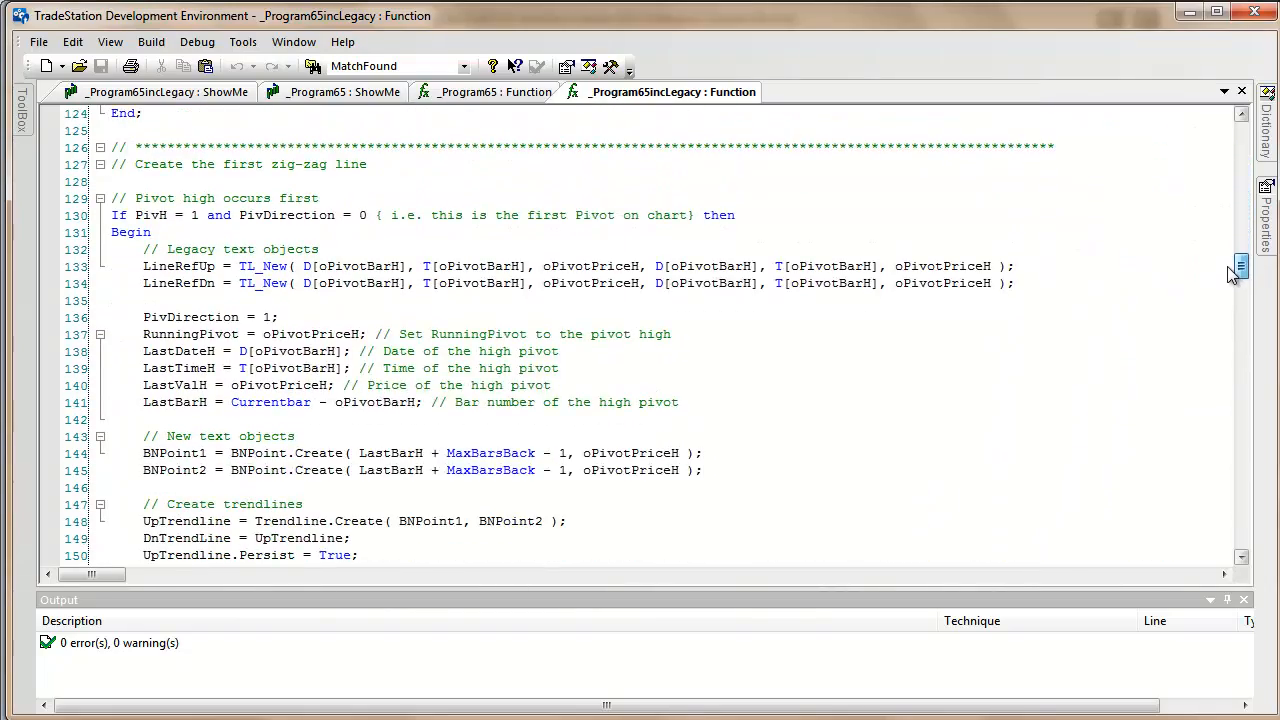
pyautogui.scroll(-3)
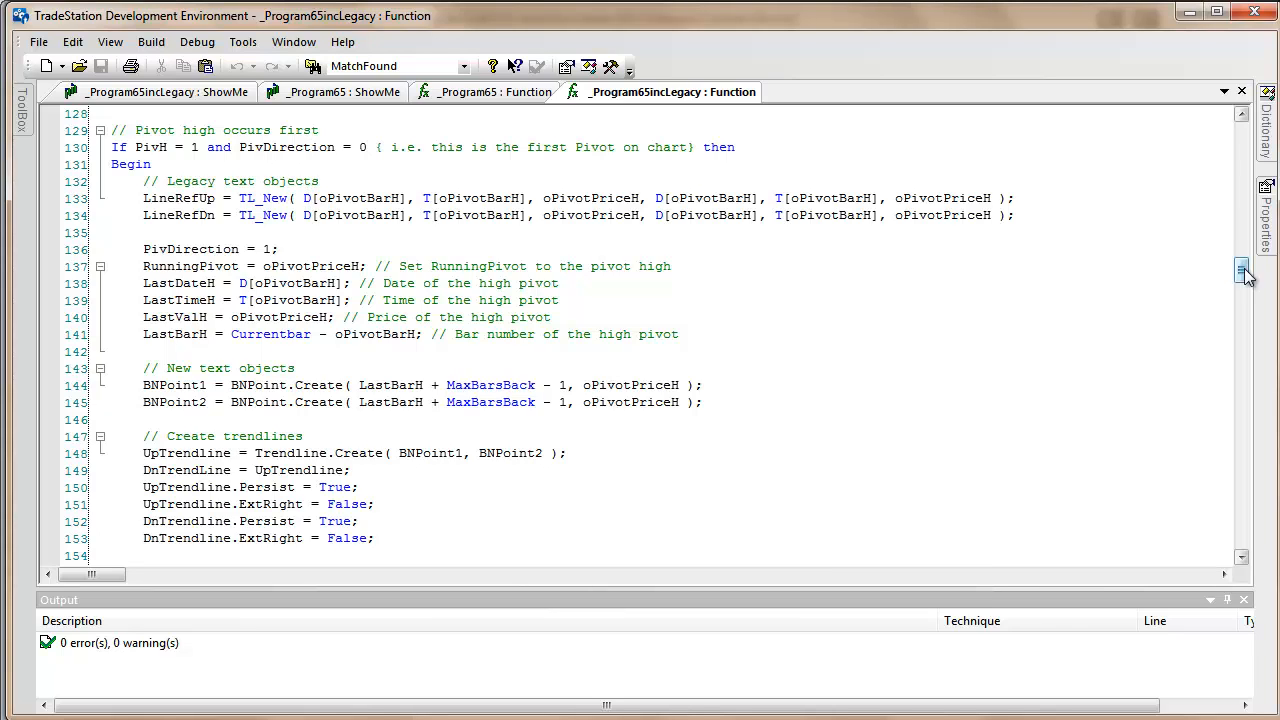
pyautogui.scroll(-3)
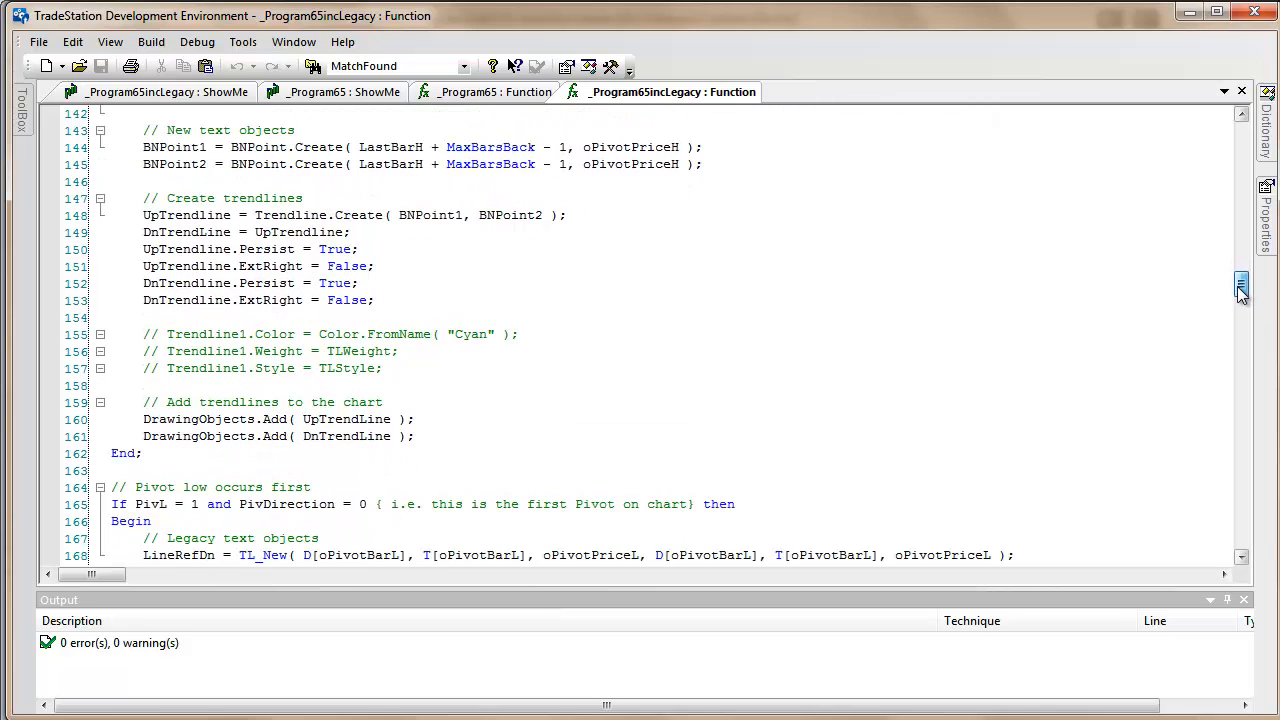
pyautogui.scroll(3)
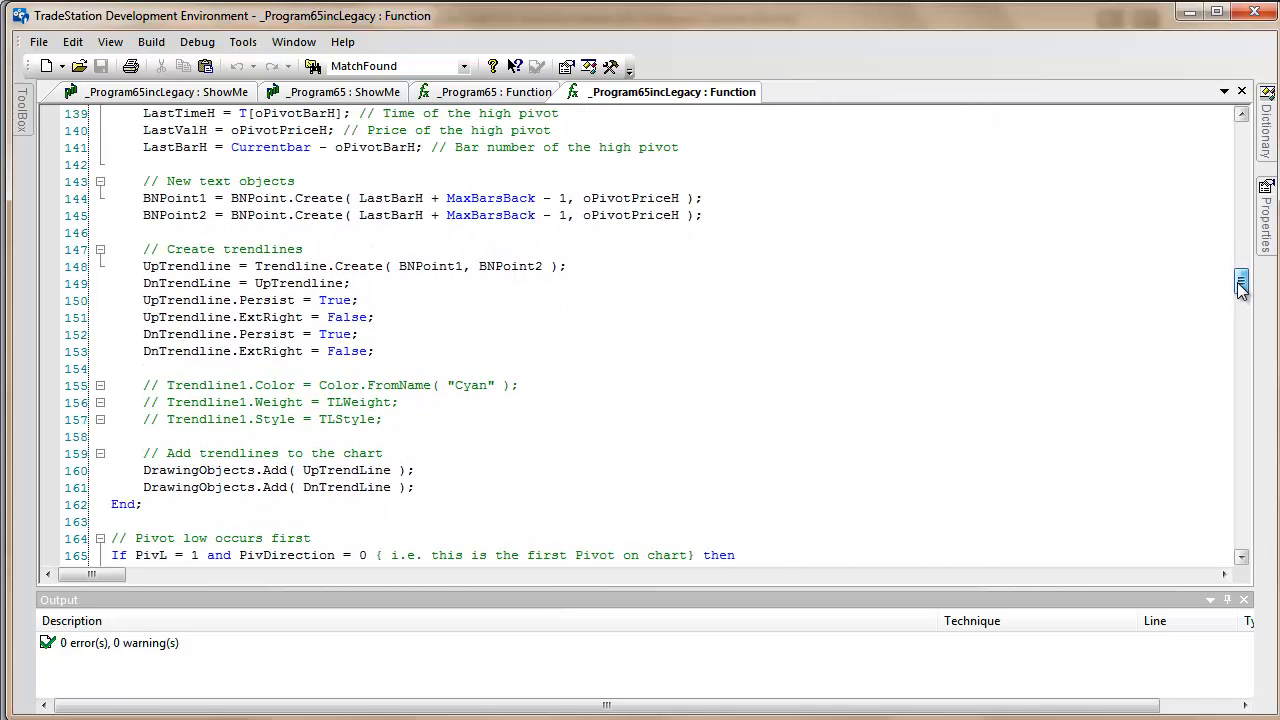